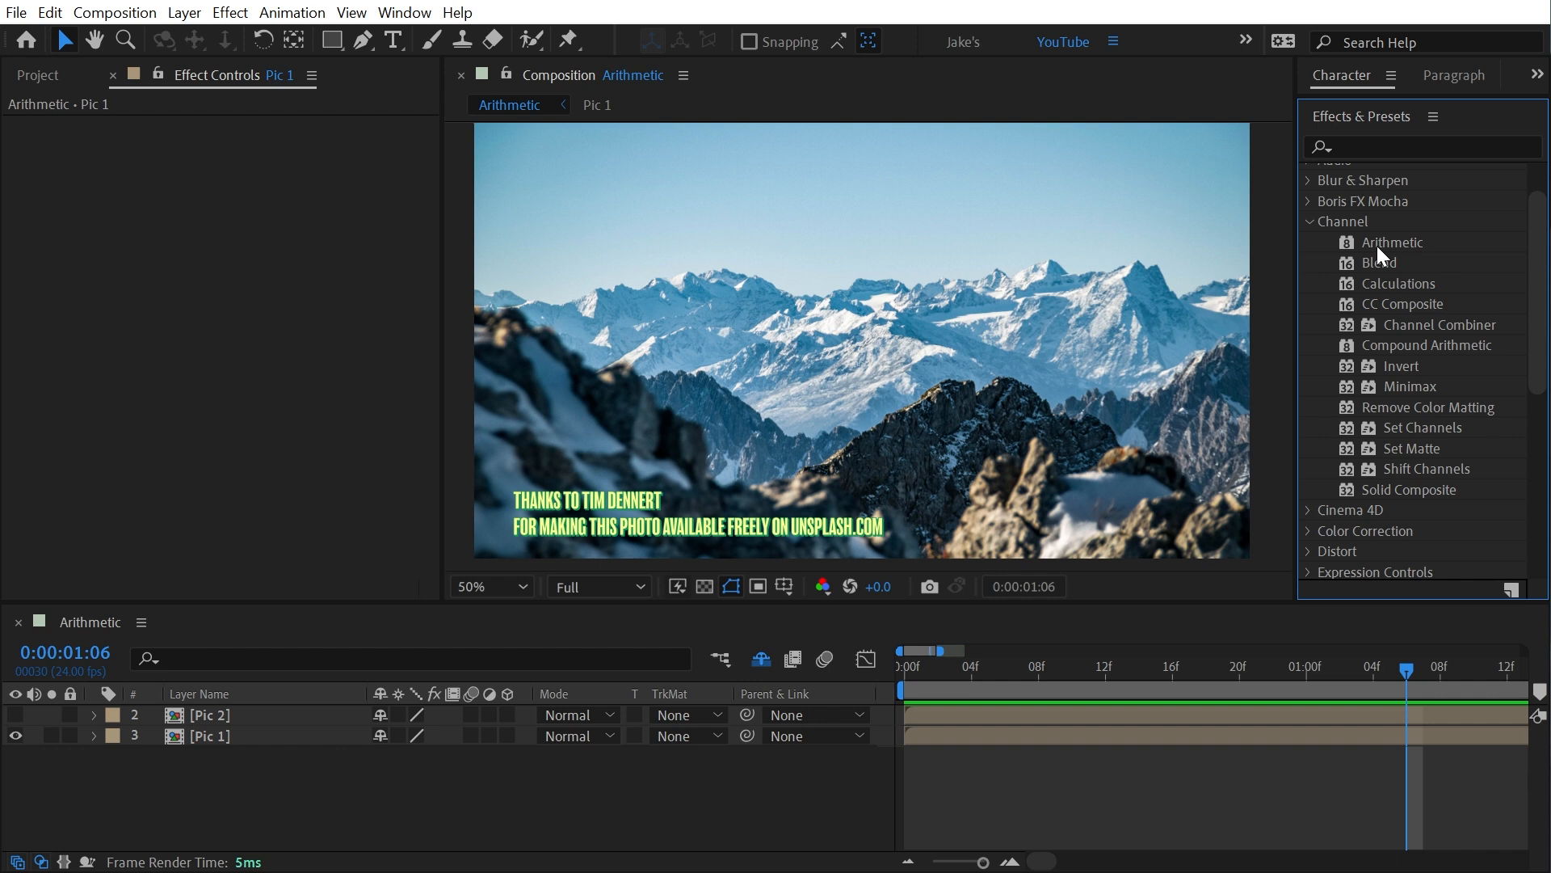
# - Apply the Arithmetic effect from the Channel category to the Pic 1 layer
pyautogui.doubleClick(1396, 241)
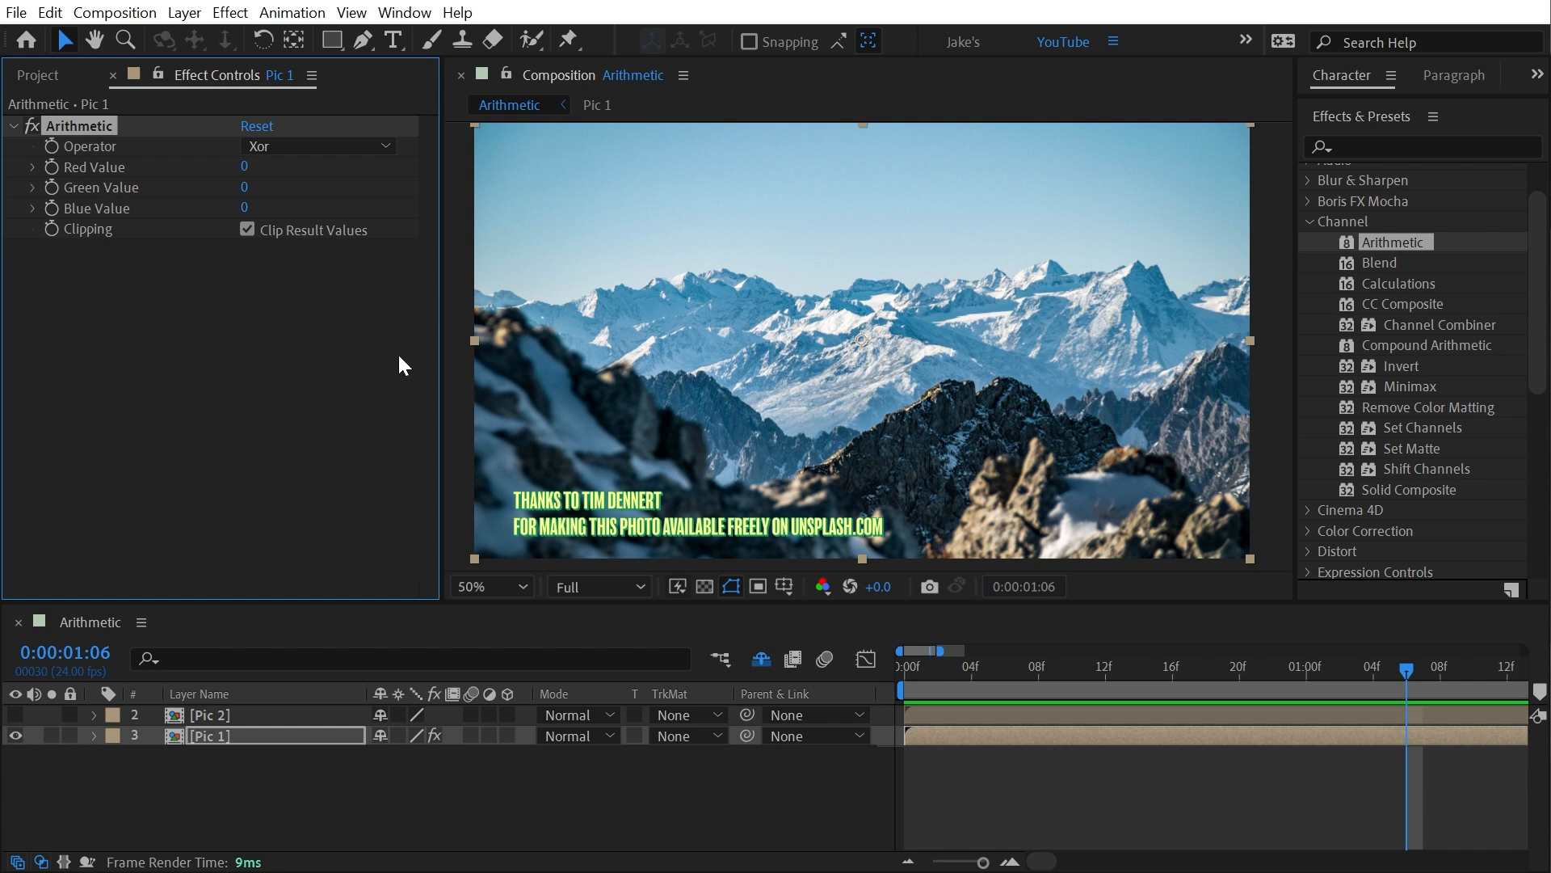
pyautogui.moveTo(106, 154)
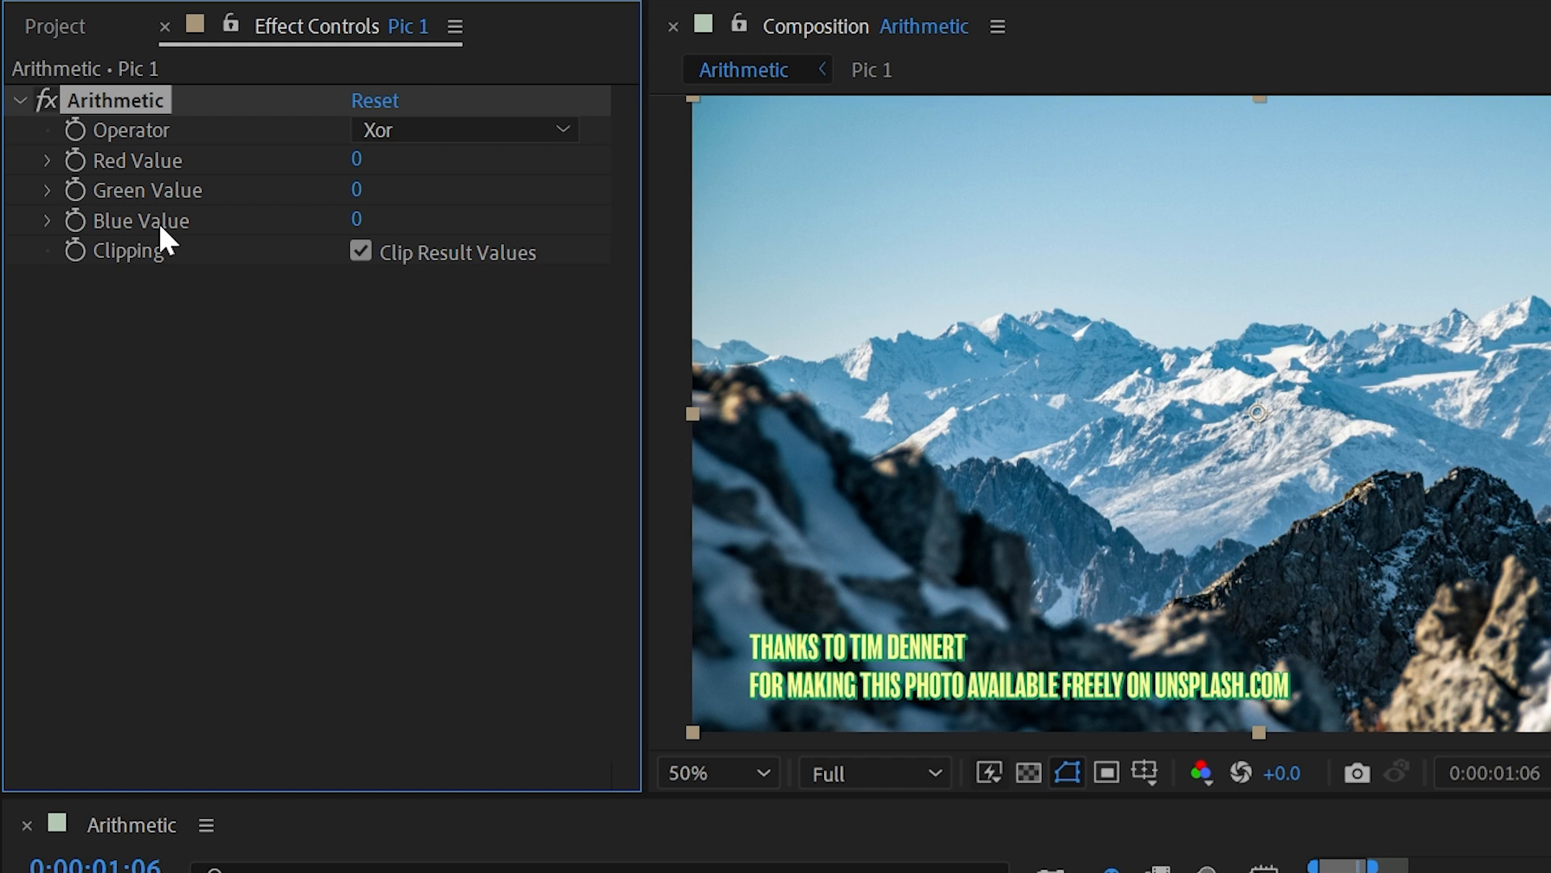
# - Try Screen, then settle on Or as the Arithmetic operator with colors 68, 58, 96
pyautogui.click(463, 129)
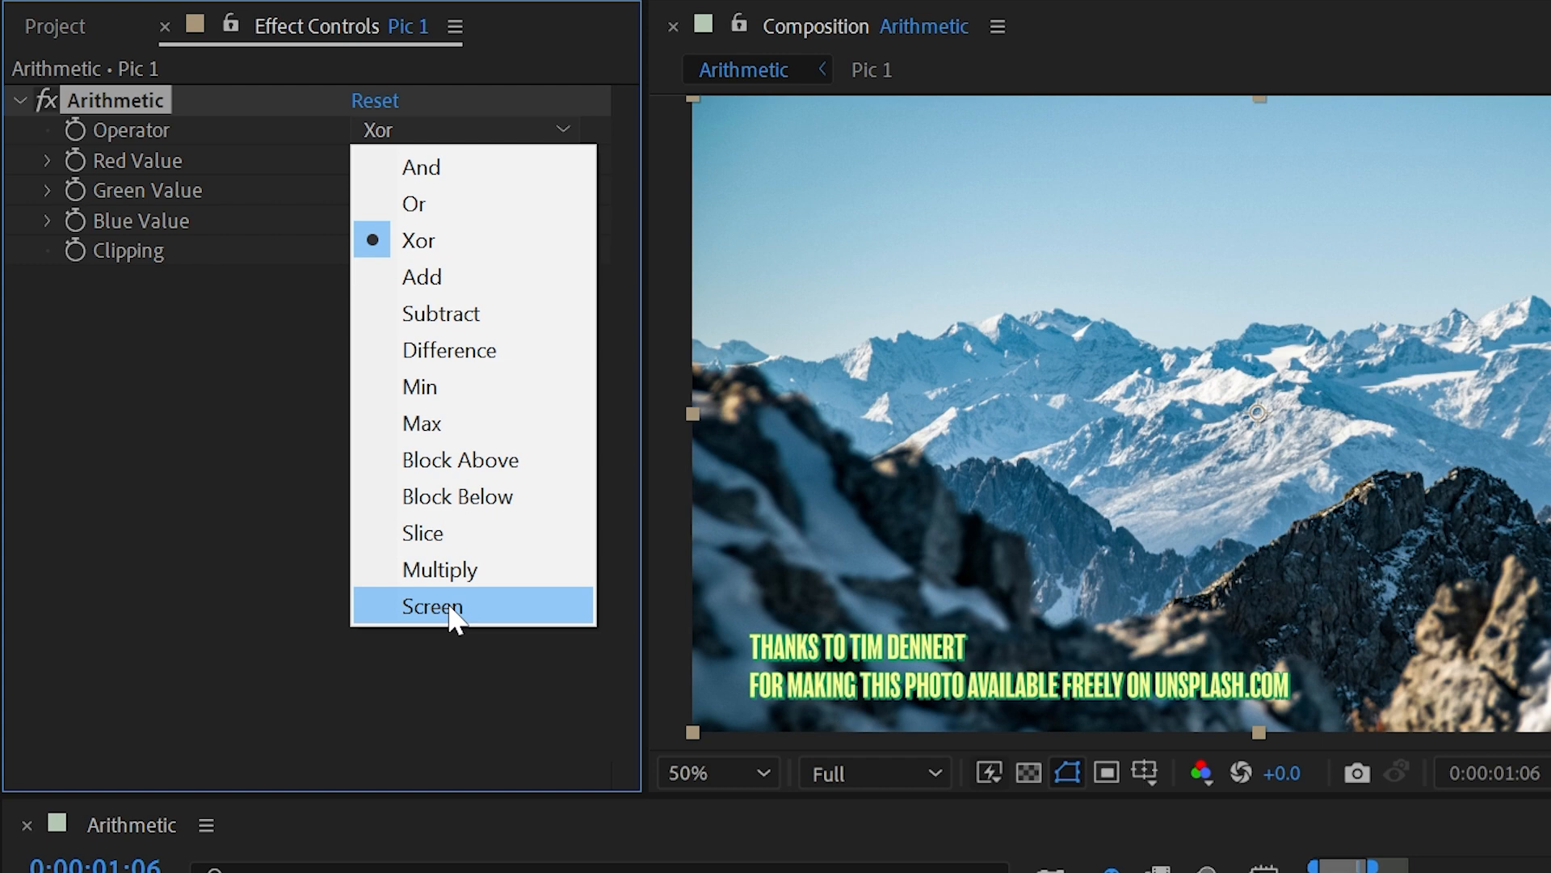
pyautogui.click(432, 607)
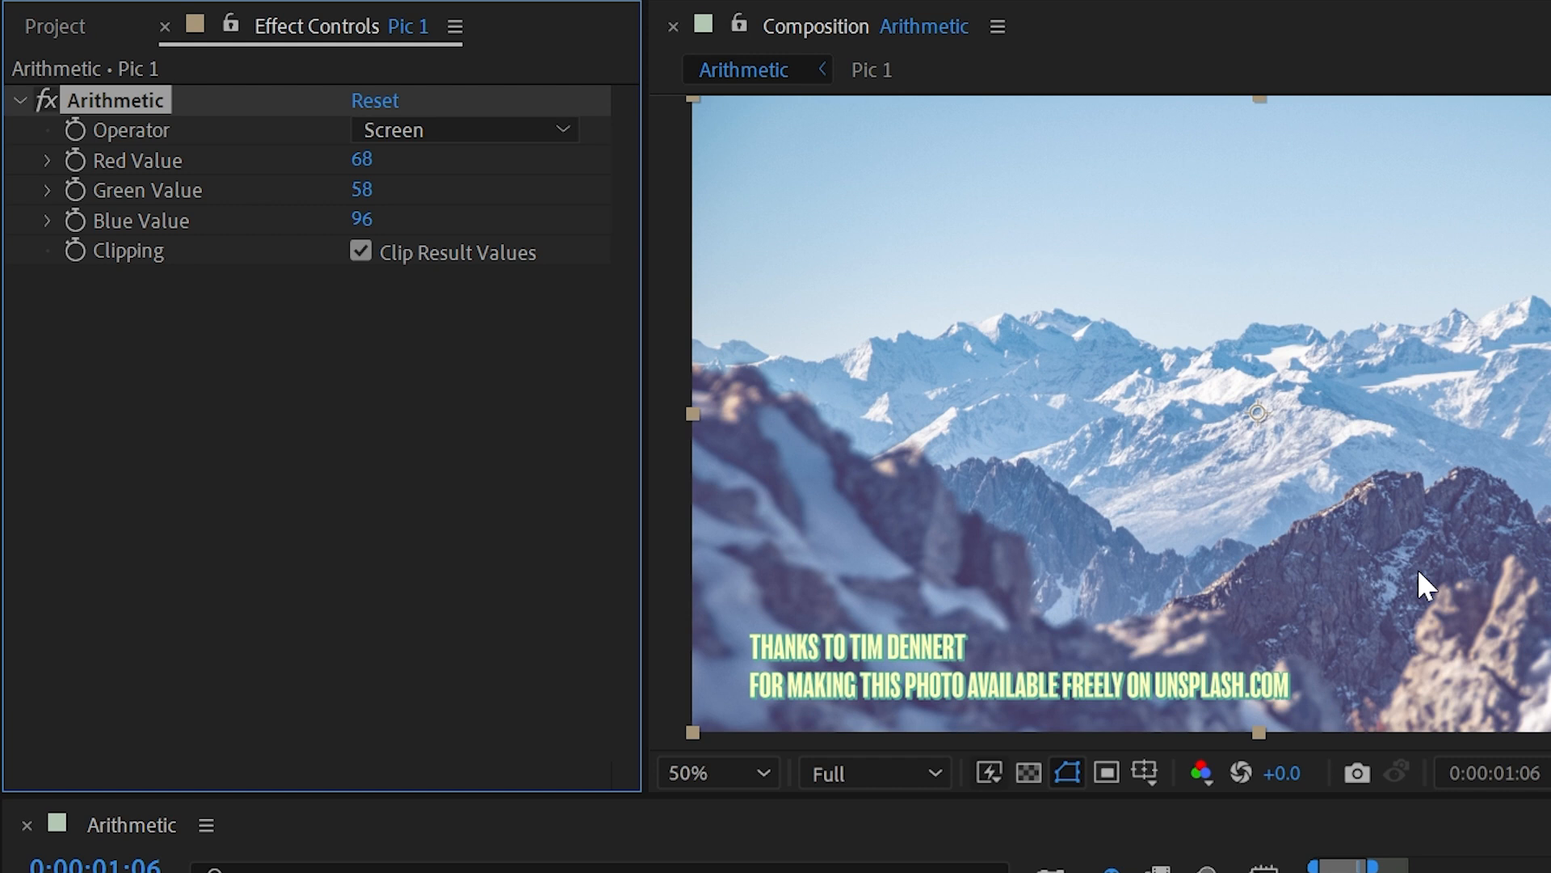
pyautogui.click(463, 129)
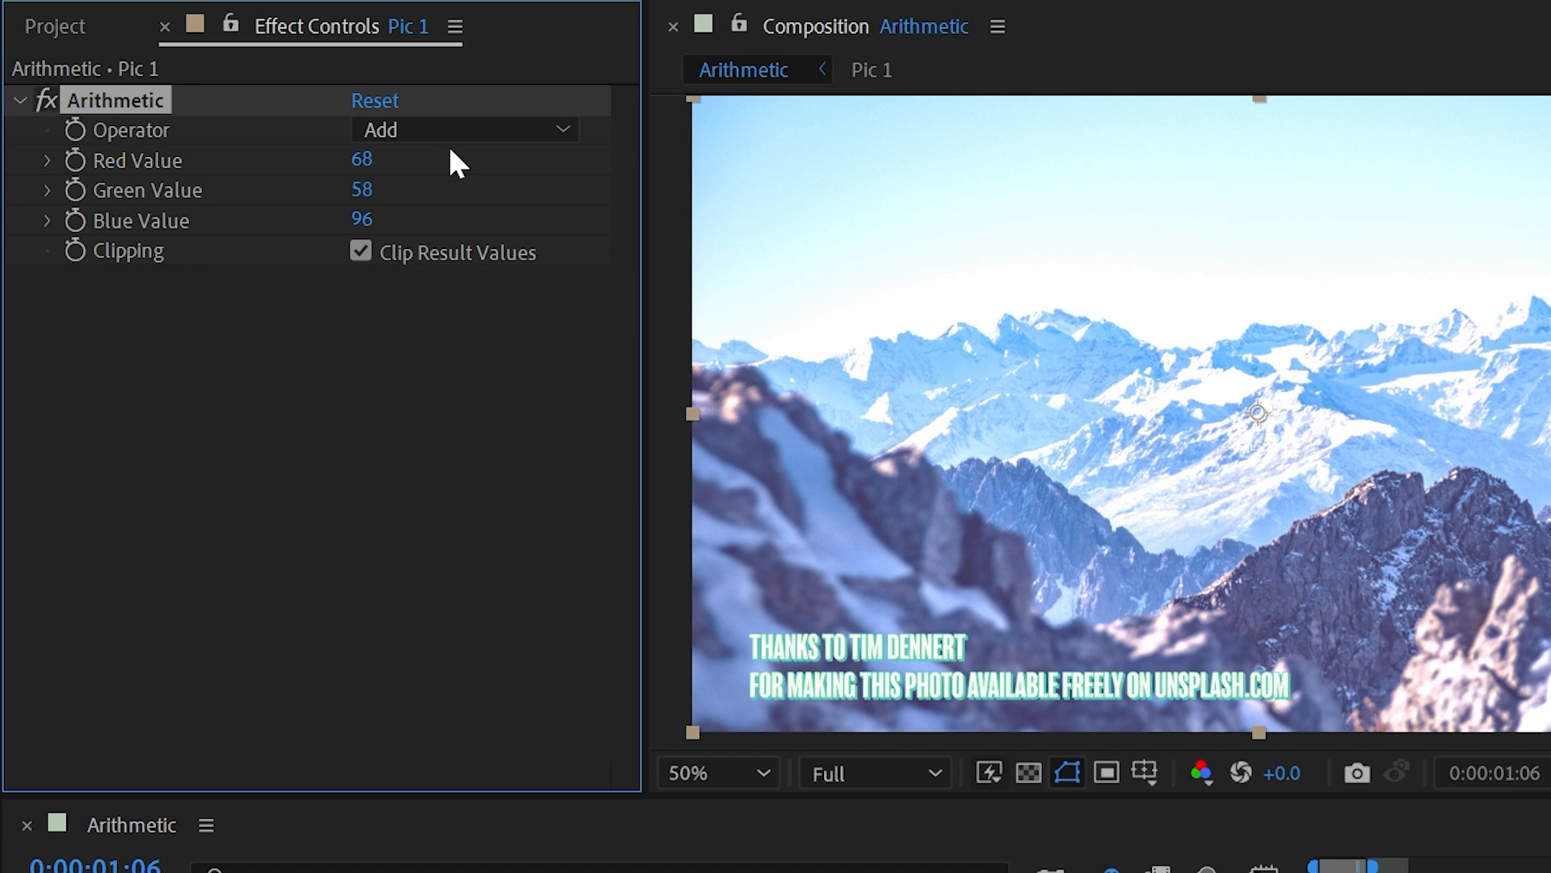
pyautogui.click(465, 129)
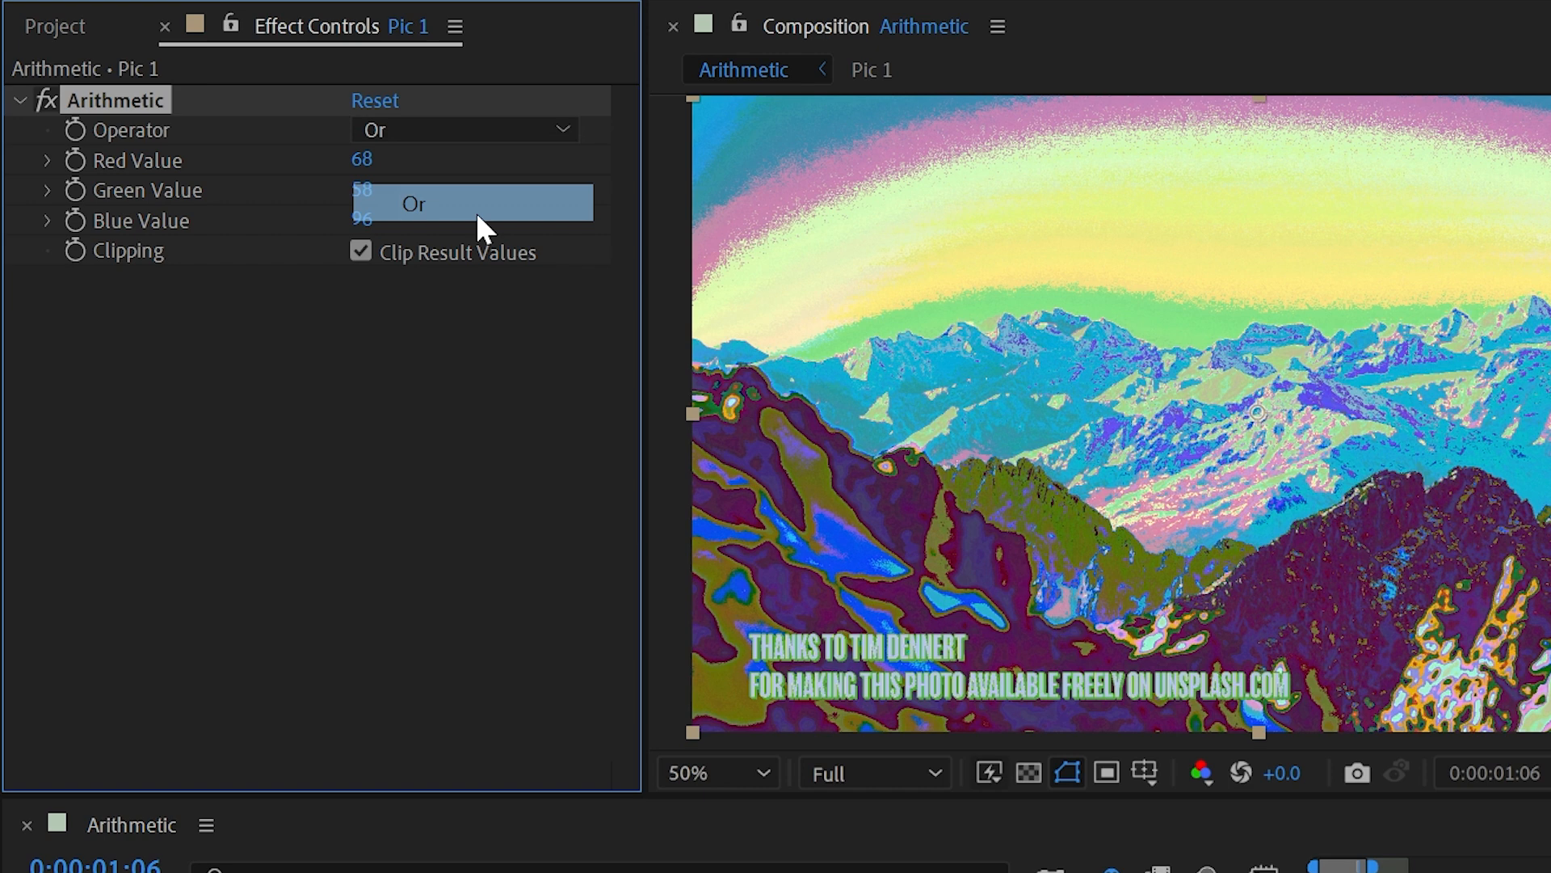
pyautogui.click(413, 203)
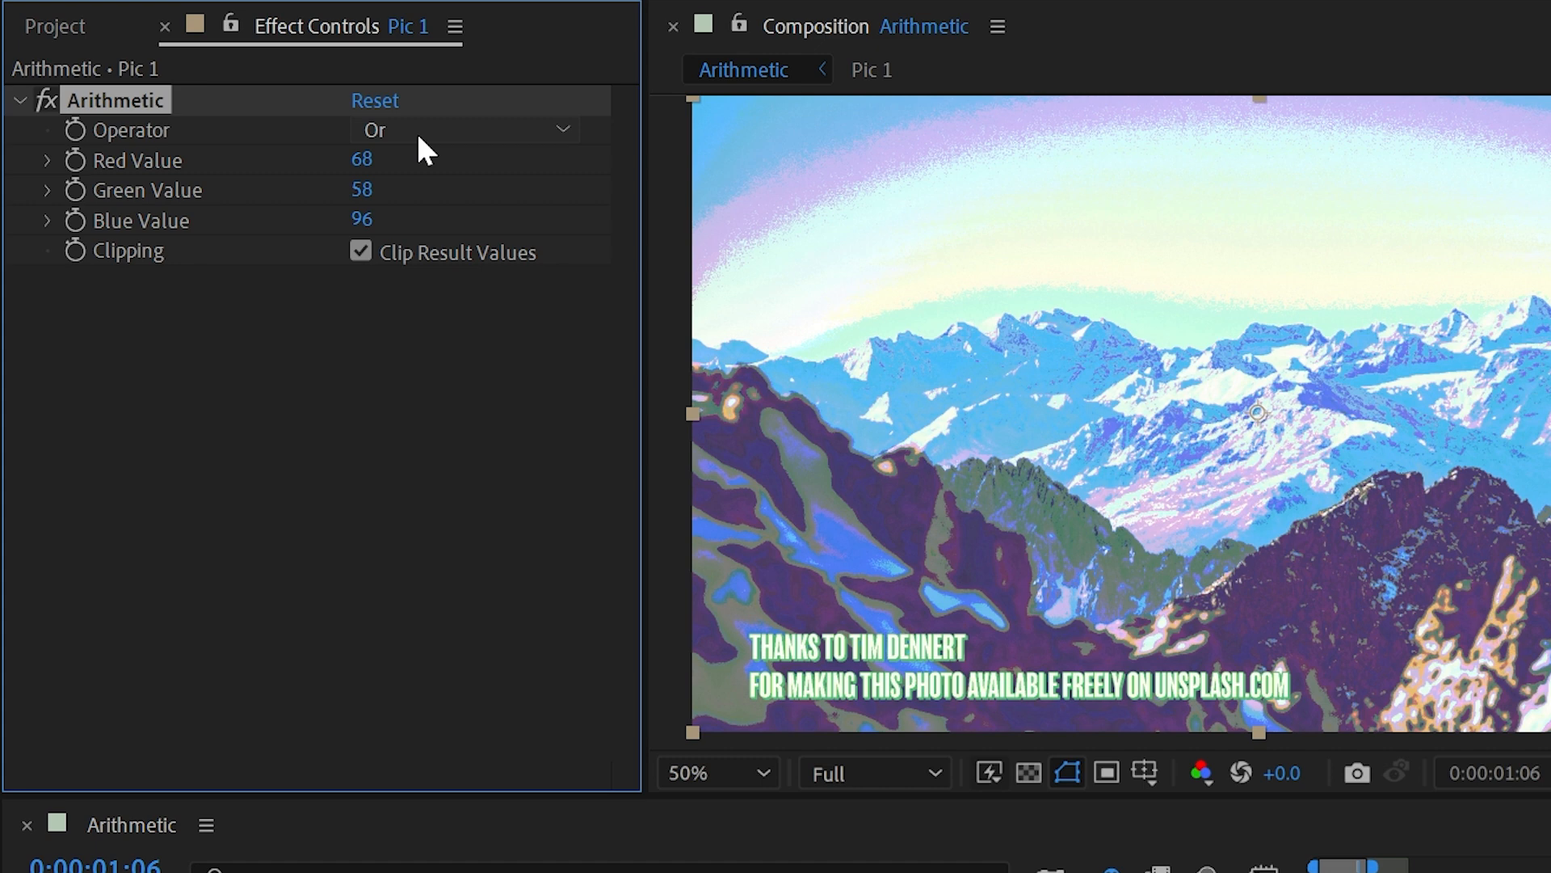
pyautogui.click(465, 129)
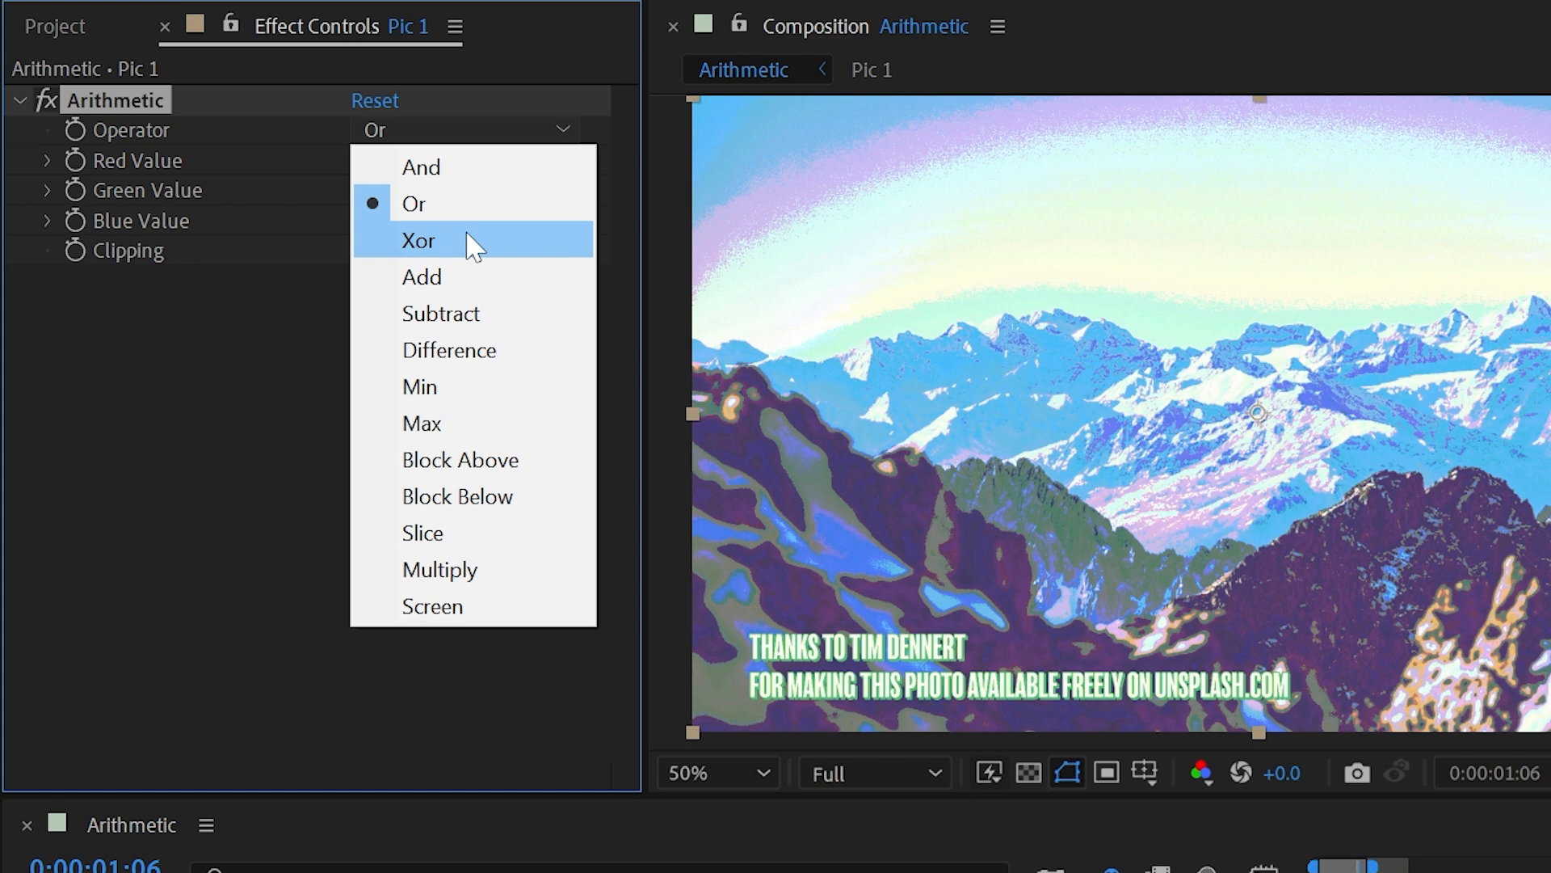
pyautogui.click(417, 241)
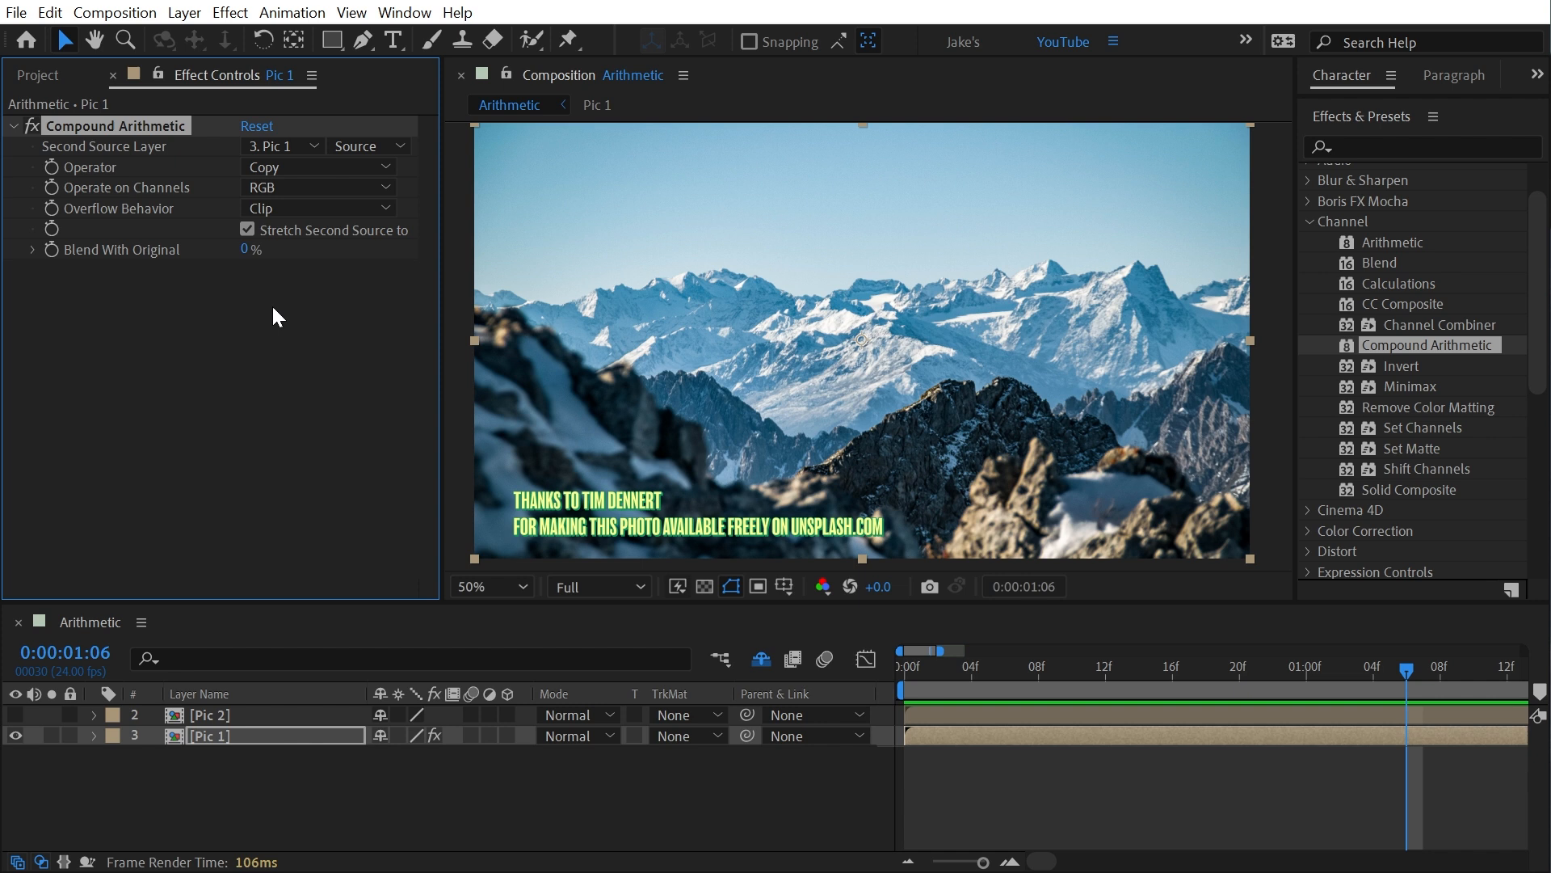
pyautogui.moveTo(401, 608)
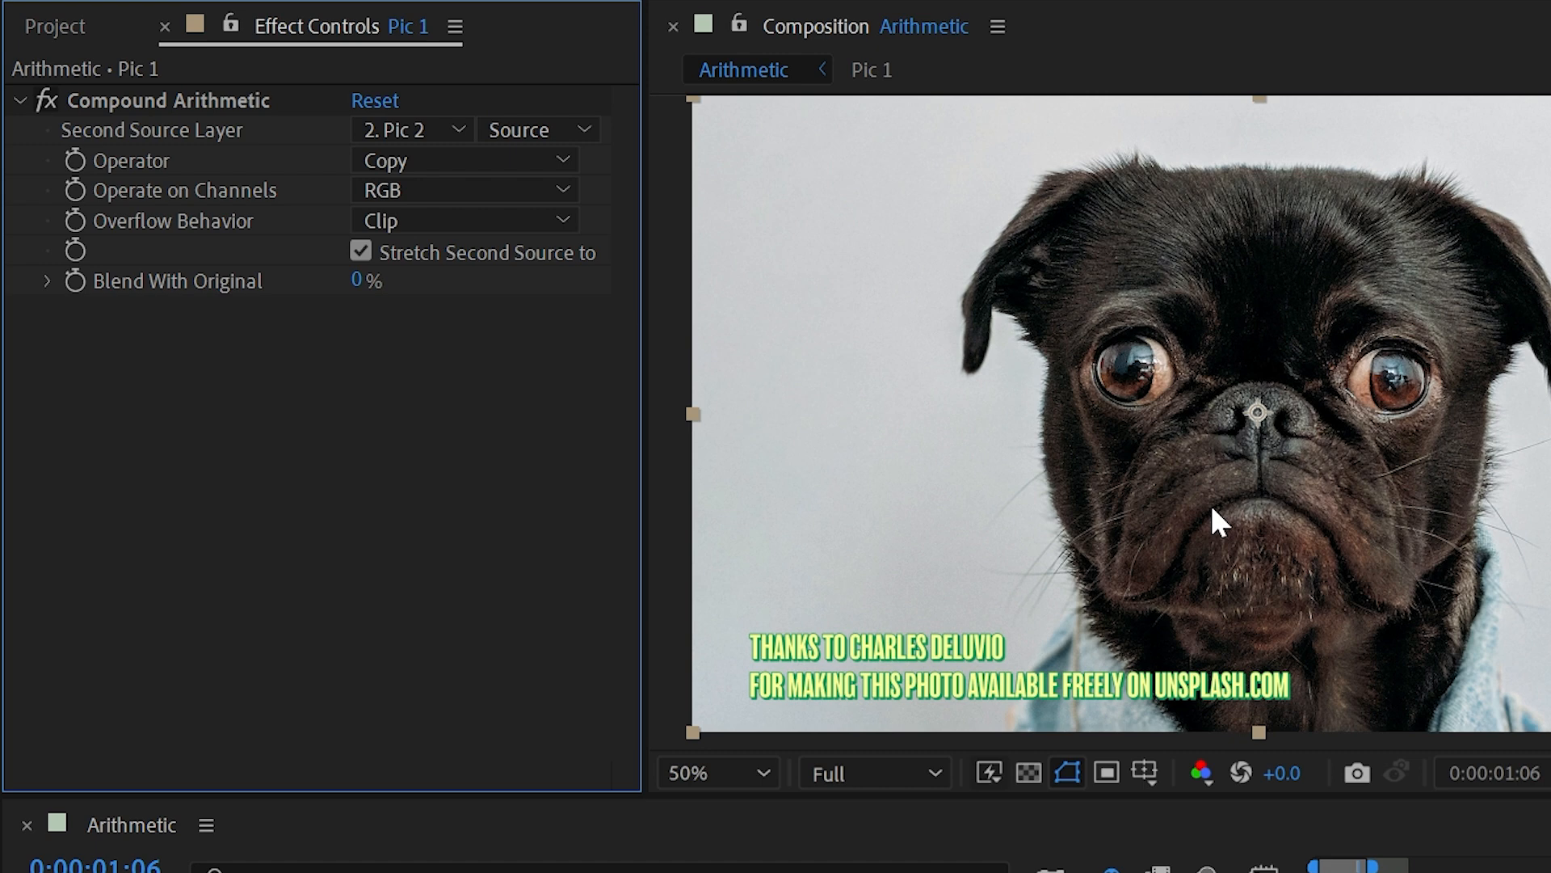
# - Keep Compound Arithmetic on RGB channels and turn off Stretch Second Source
pyautogui.click(463, 189)
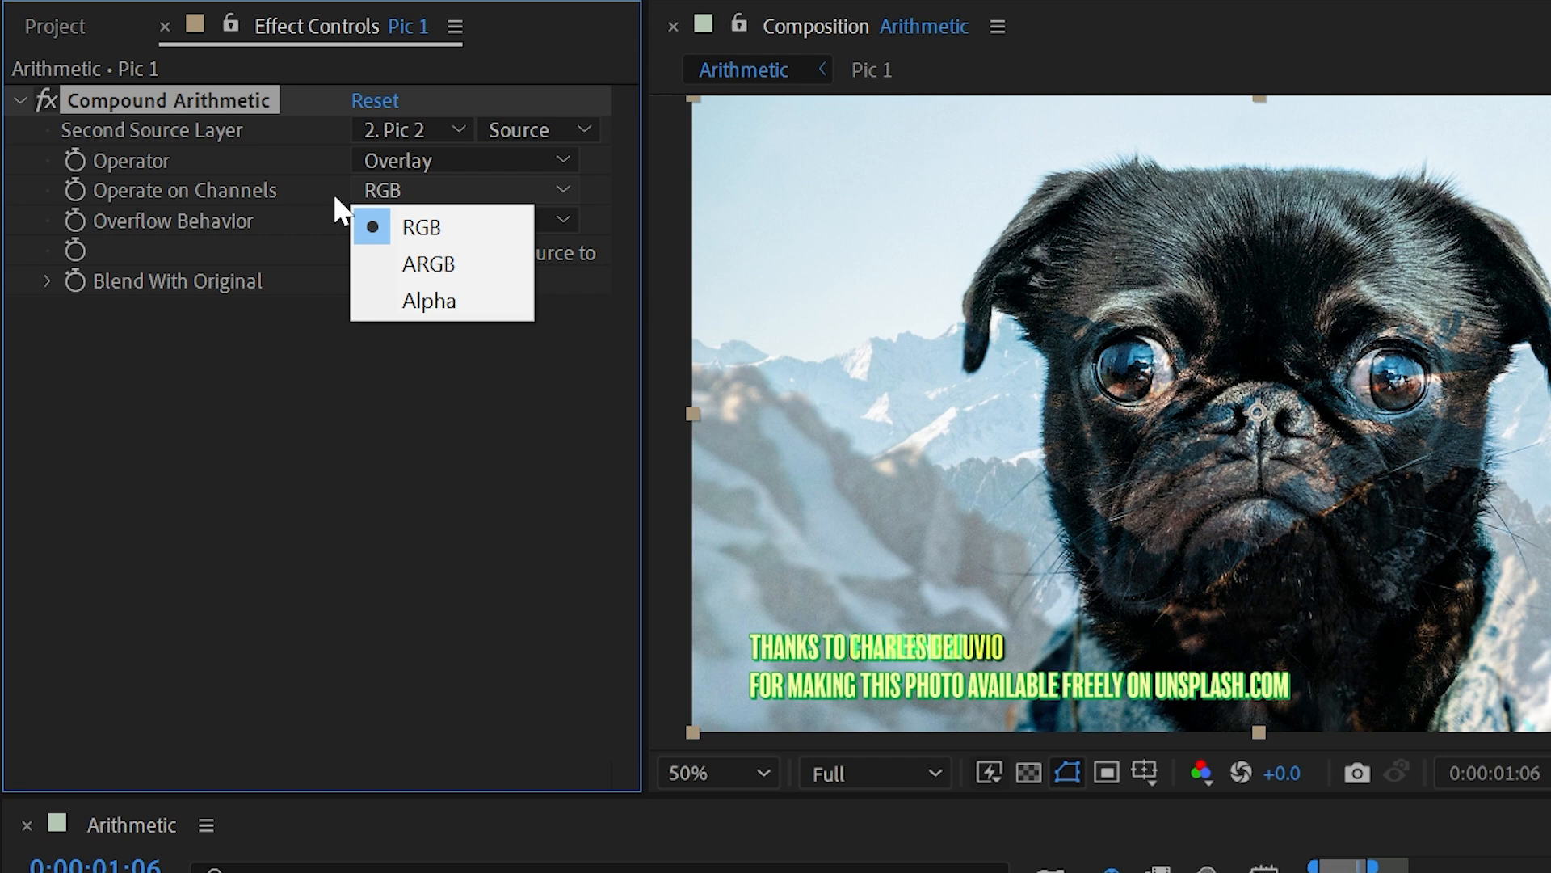
pyautogui.click(420, 227)
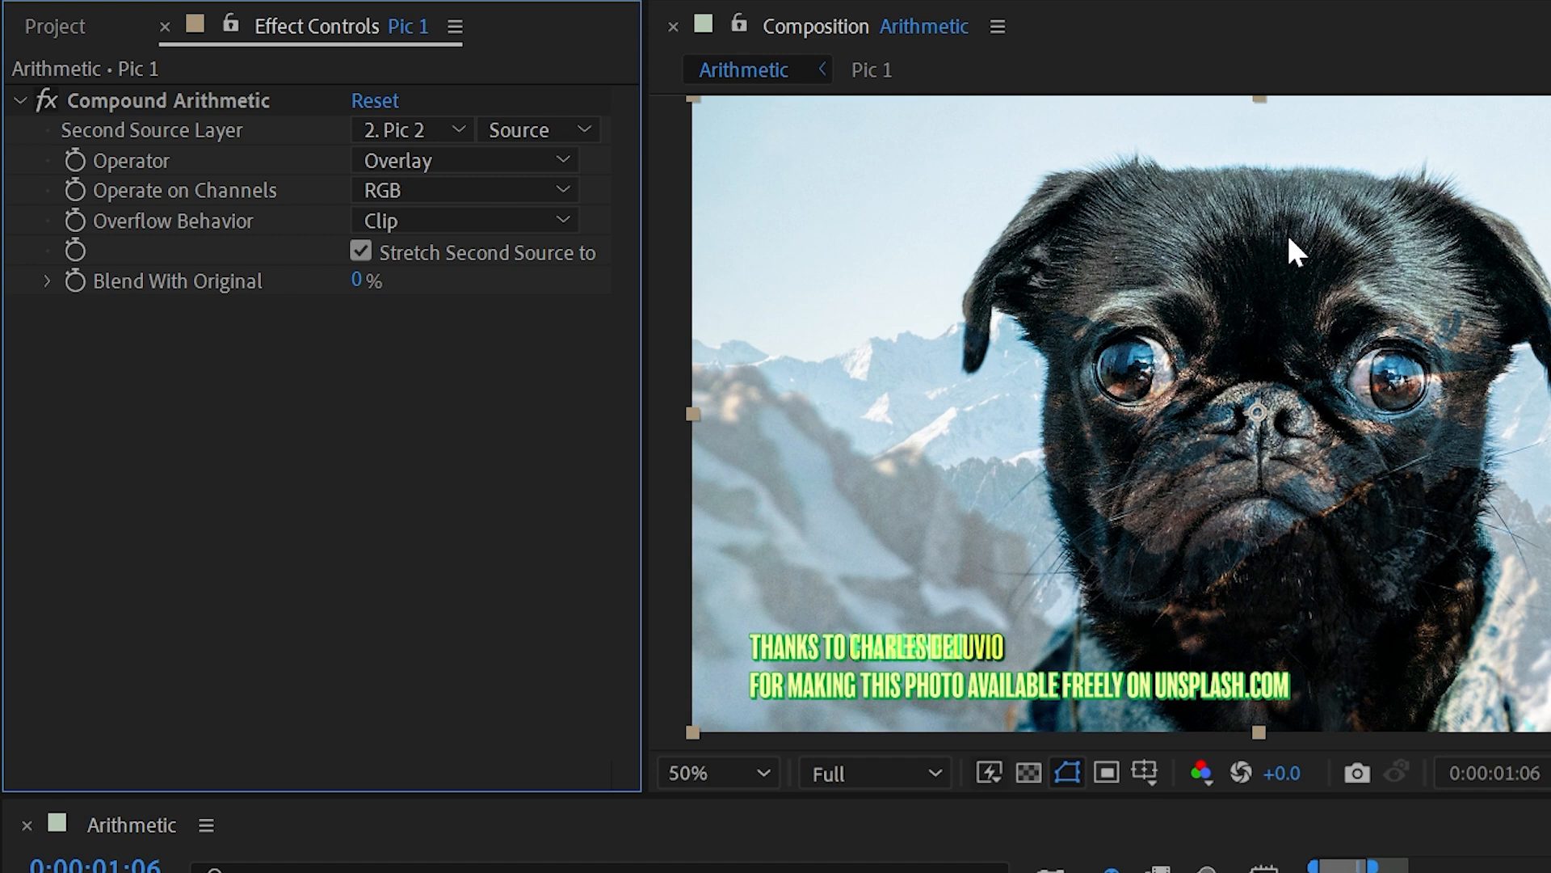
pyautogui.click(463, 220)
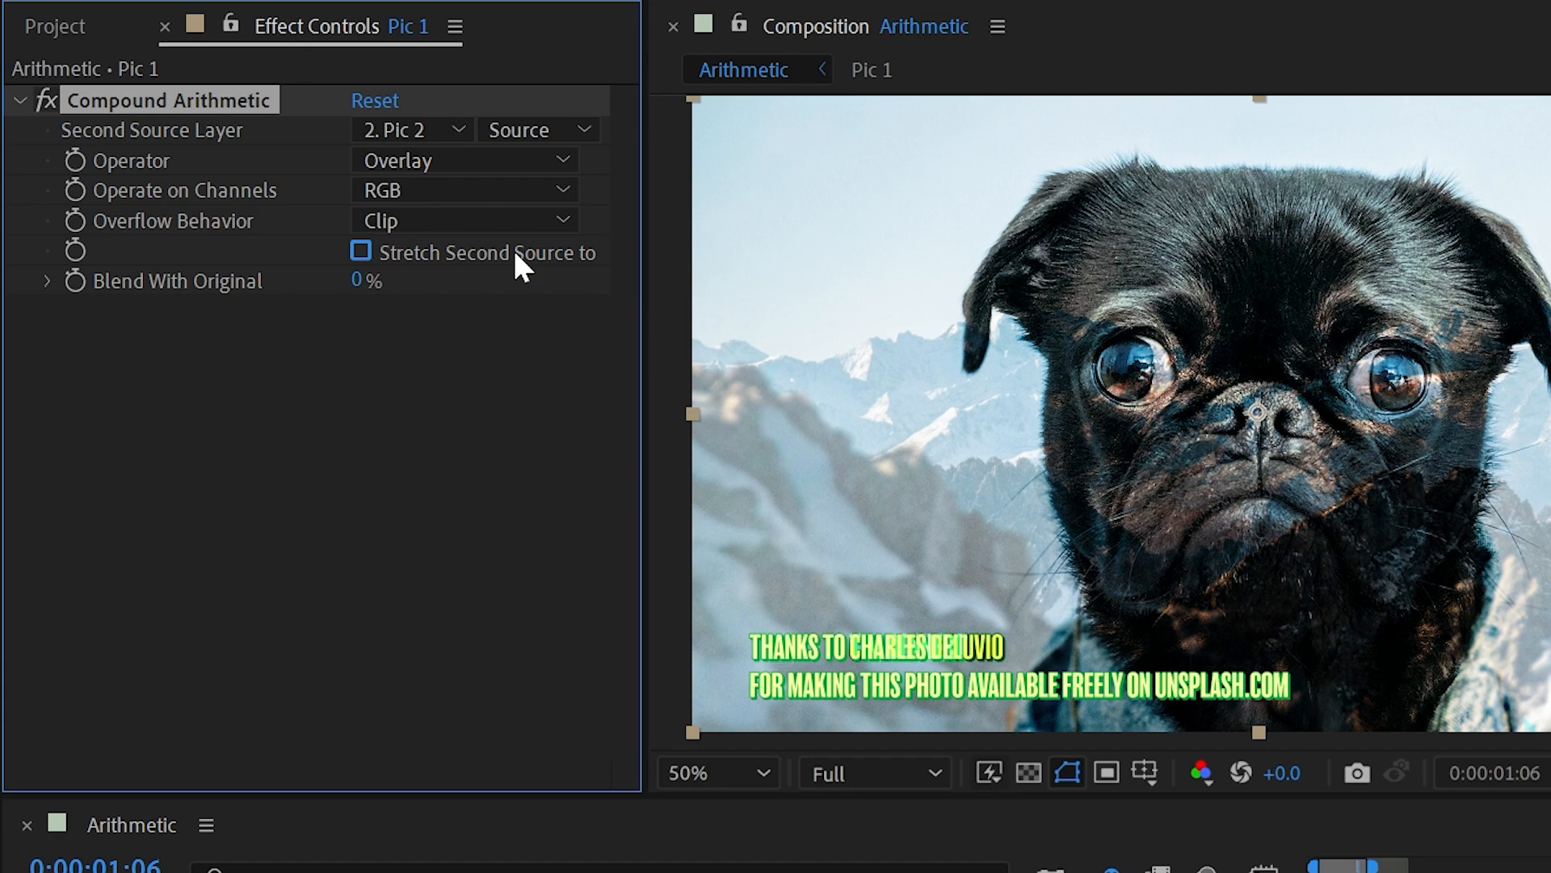
pyautogui.click(360, 251)
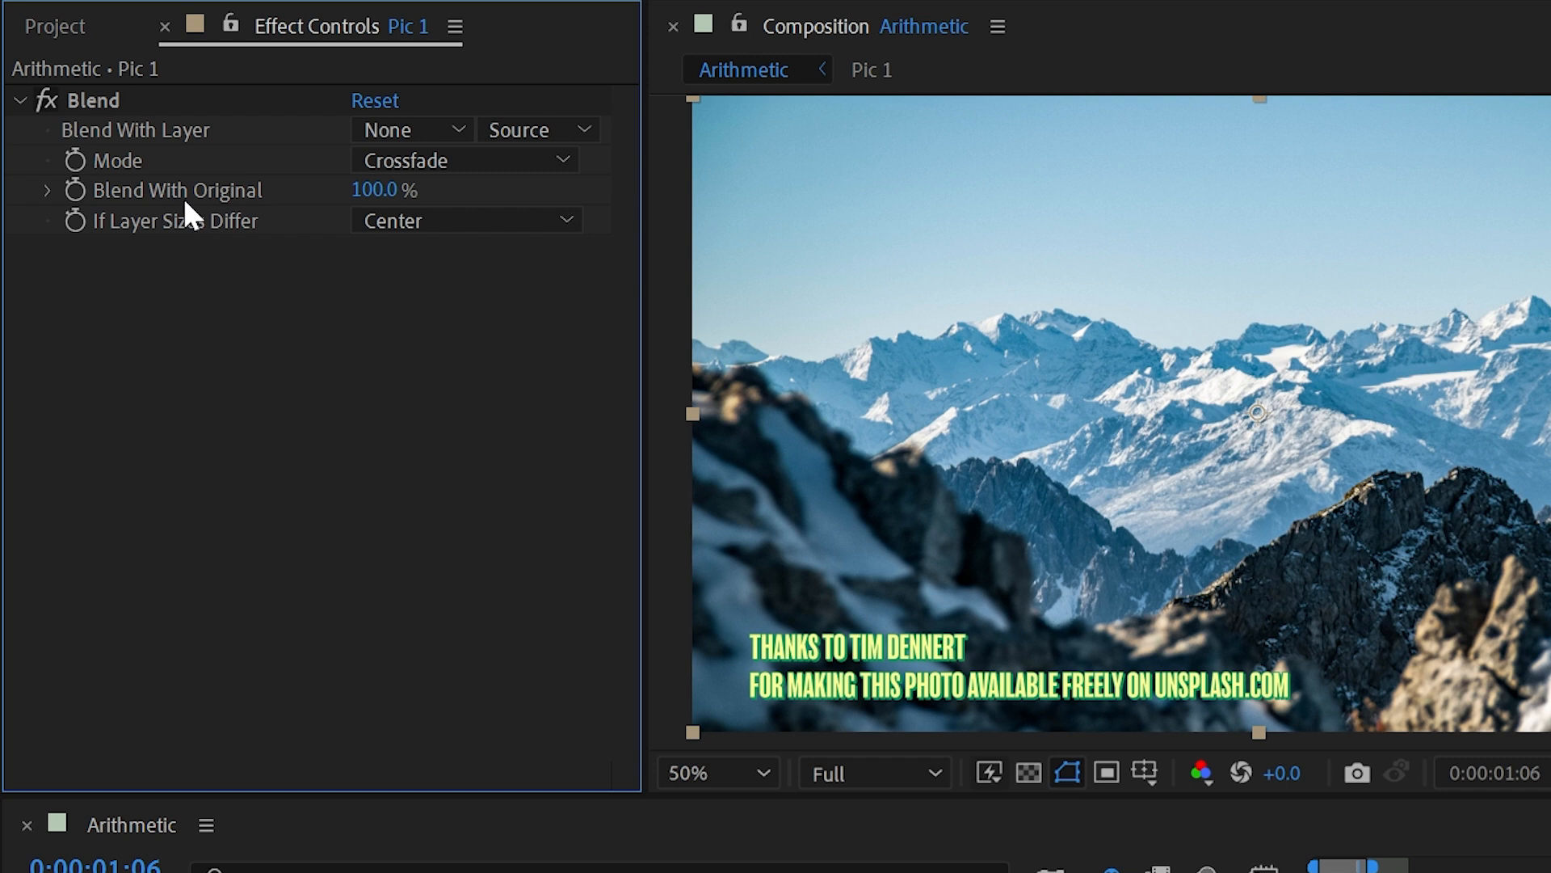
# - Blend with Pic 2 in Lighten Only mode, adjusting layer fit and Blend With Original
pyautogui.click(410, 129)
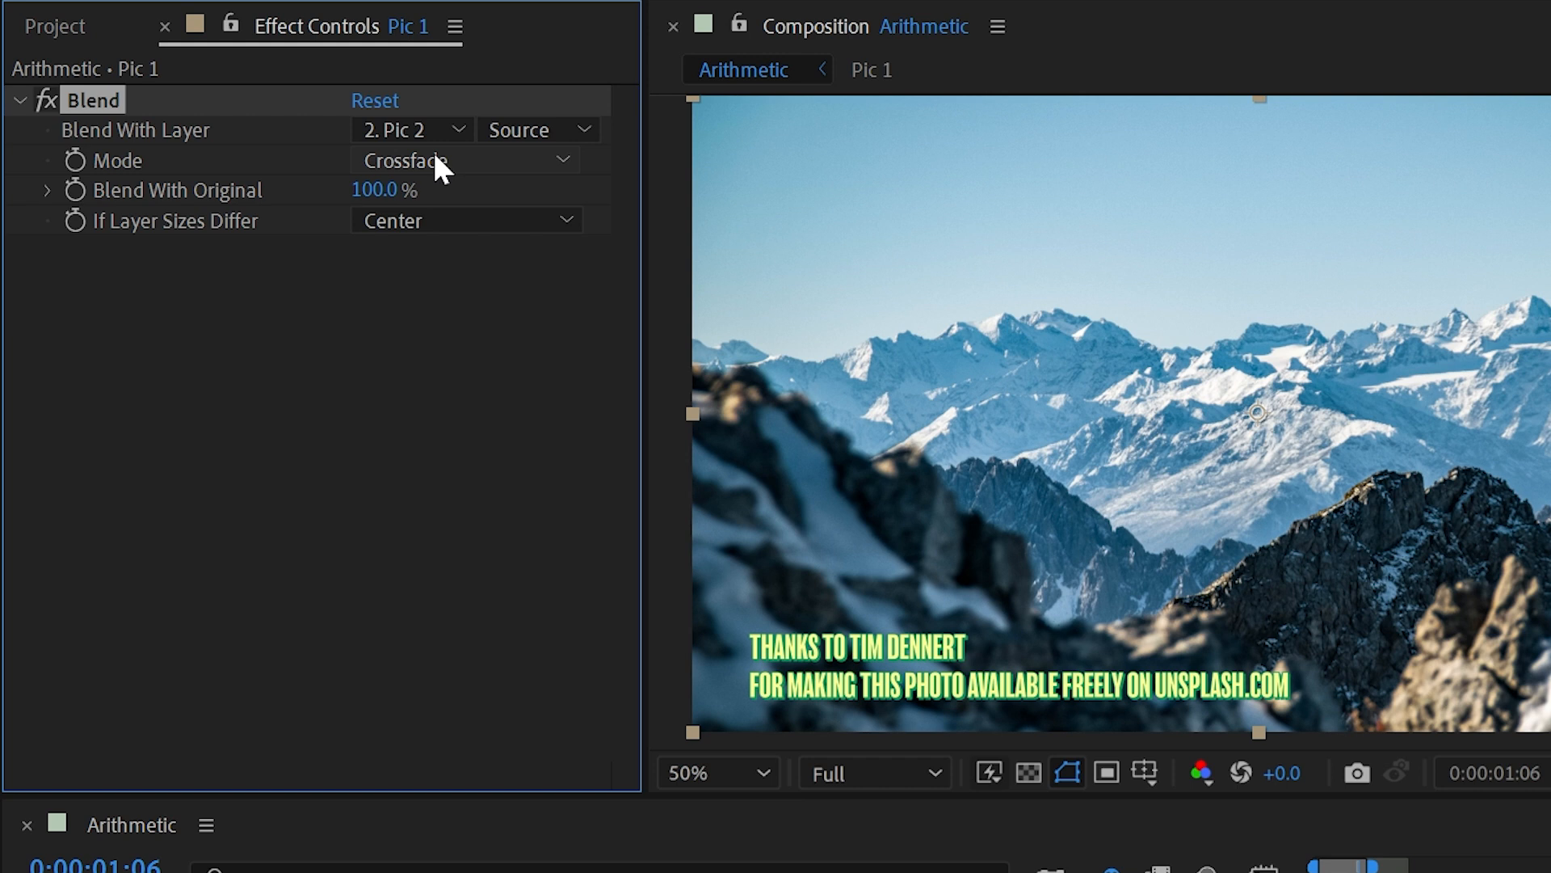
pyautogui.click(460, 306)
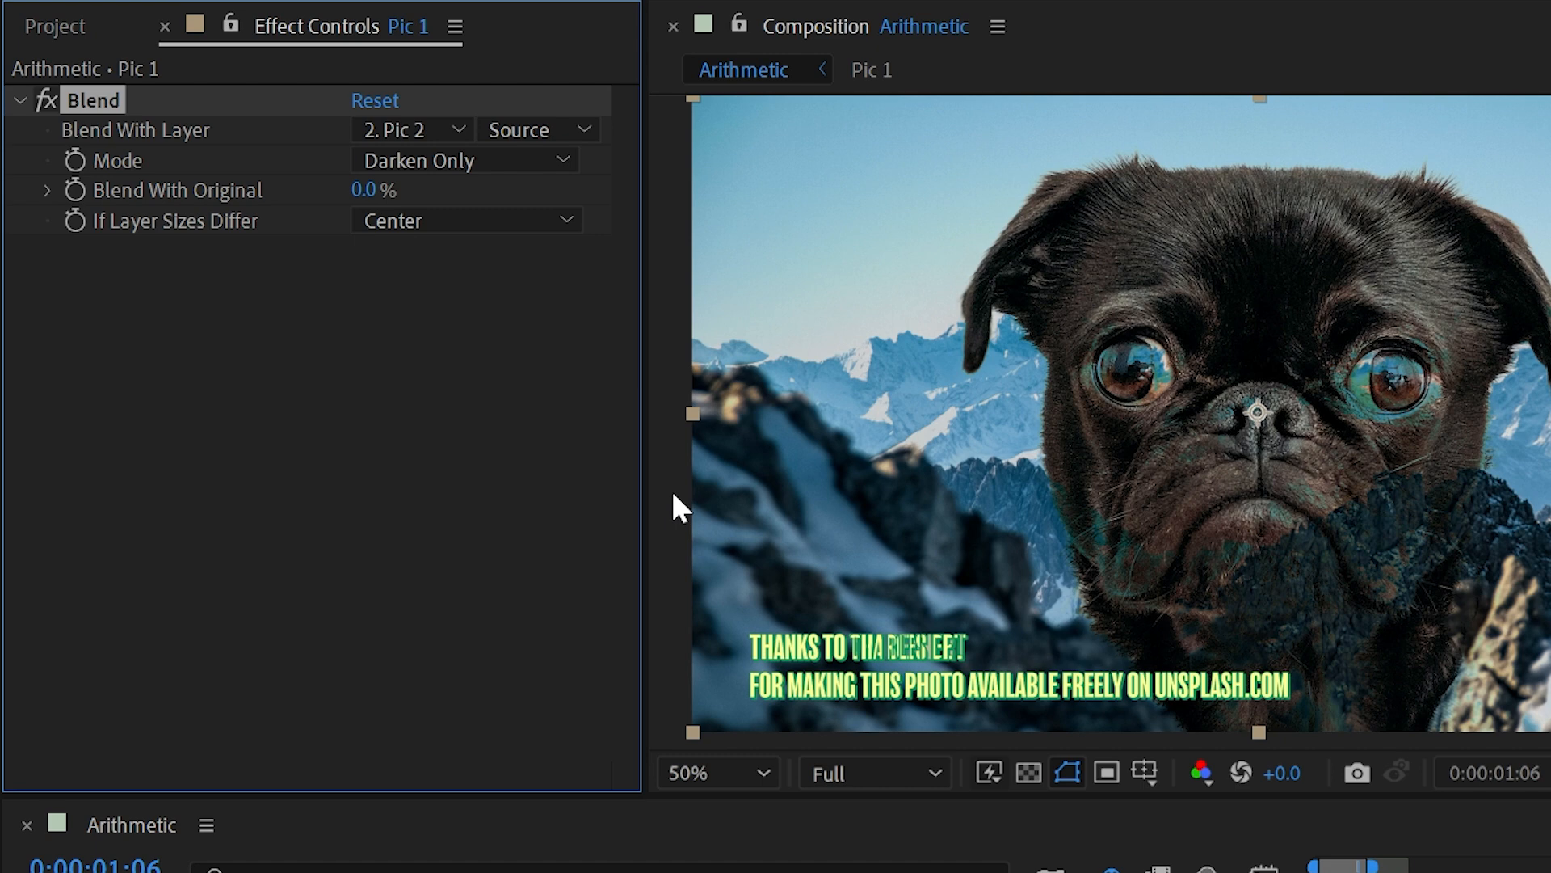
pyautogui.click(463, 160)
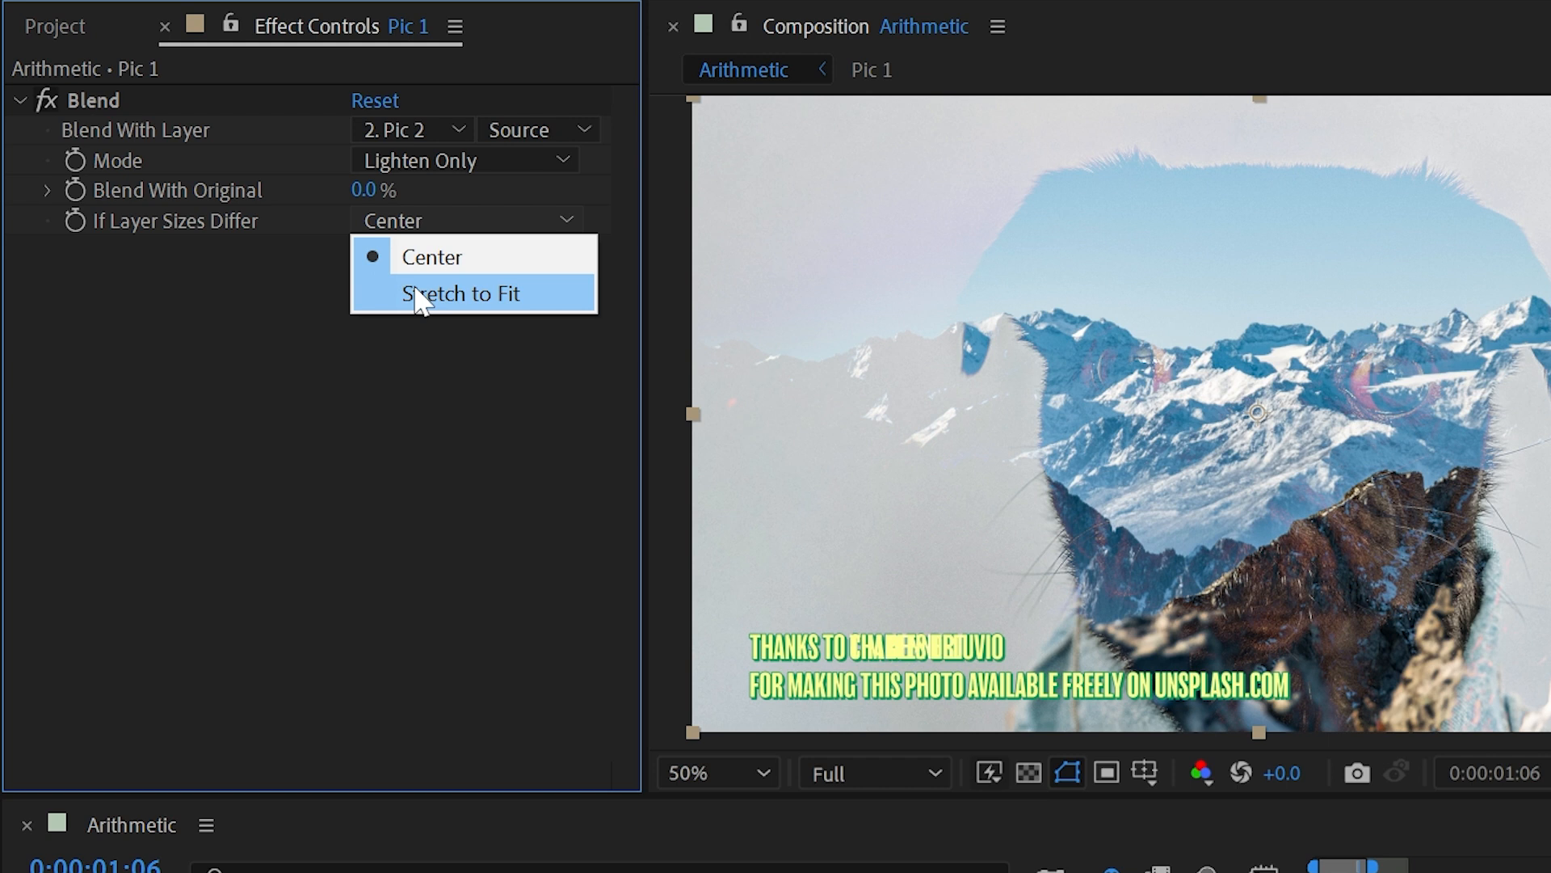
pyautogui.click(431, 256)
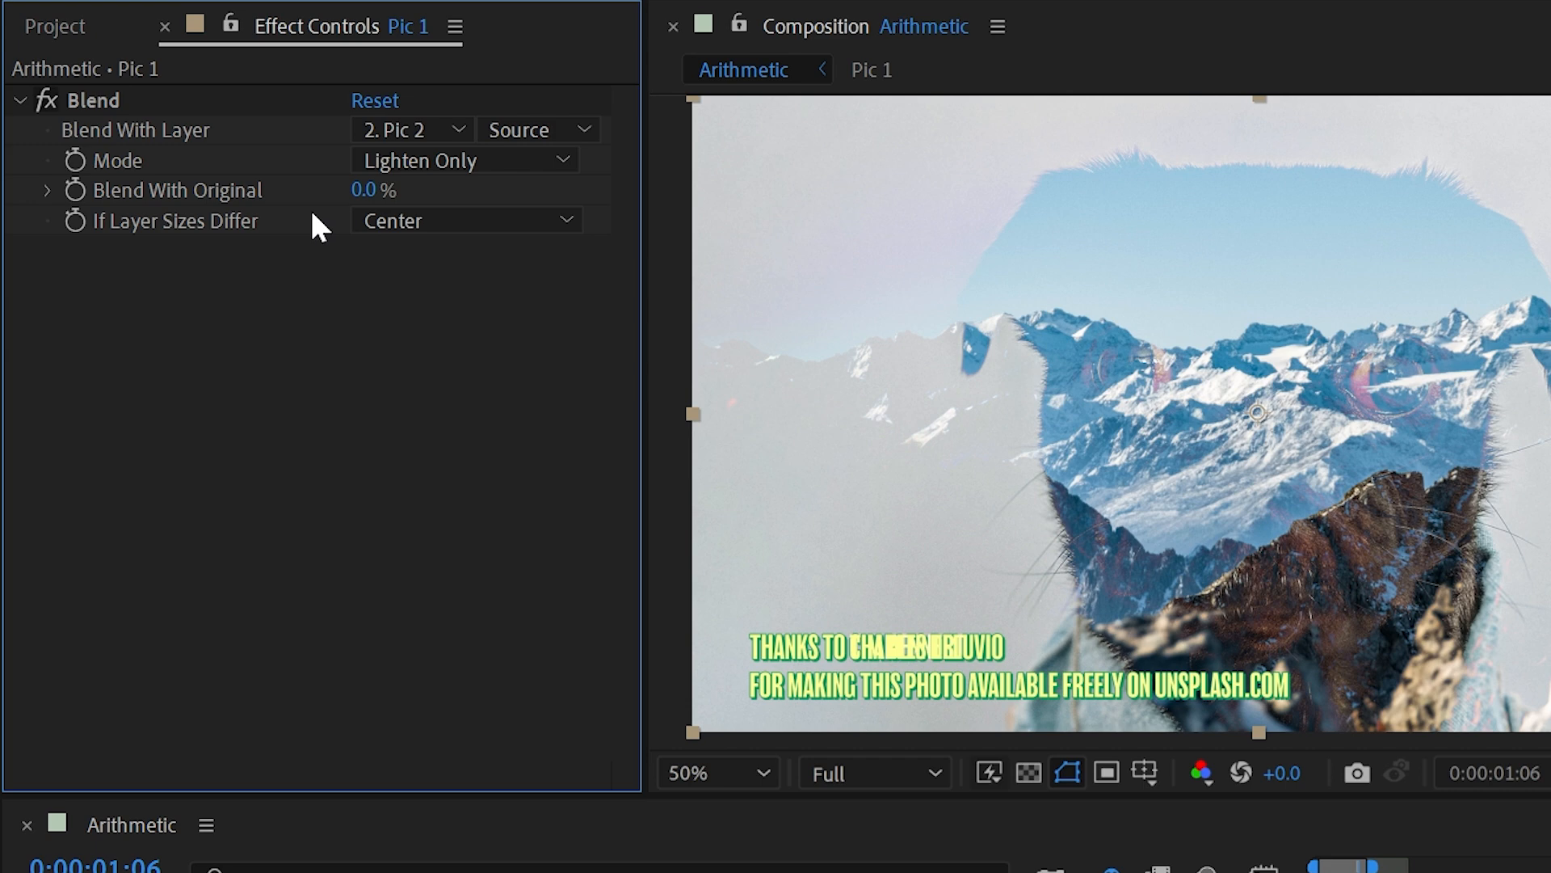
pyautogui.moveTo(366, 189); pyautogui.dragTo(396, 189)
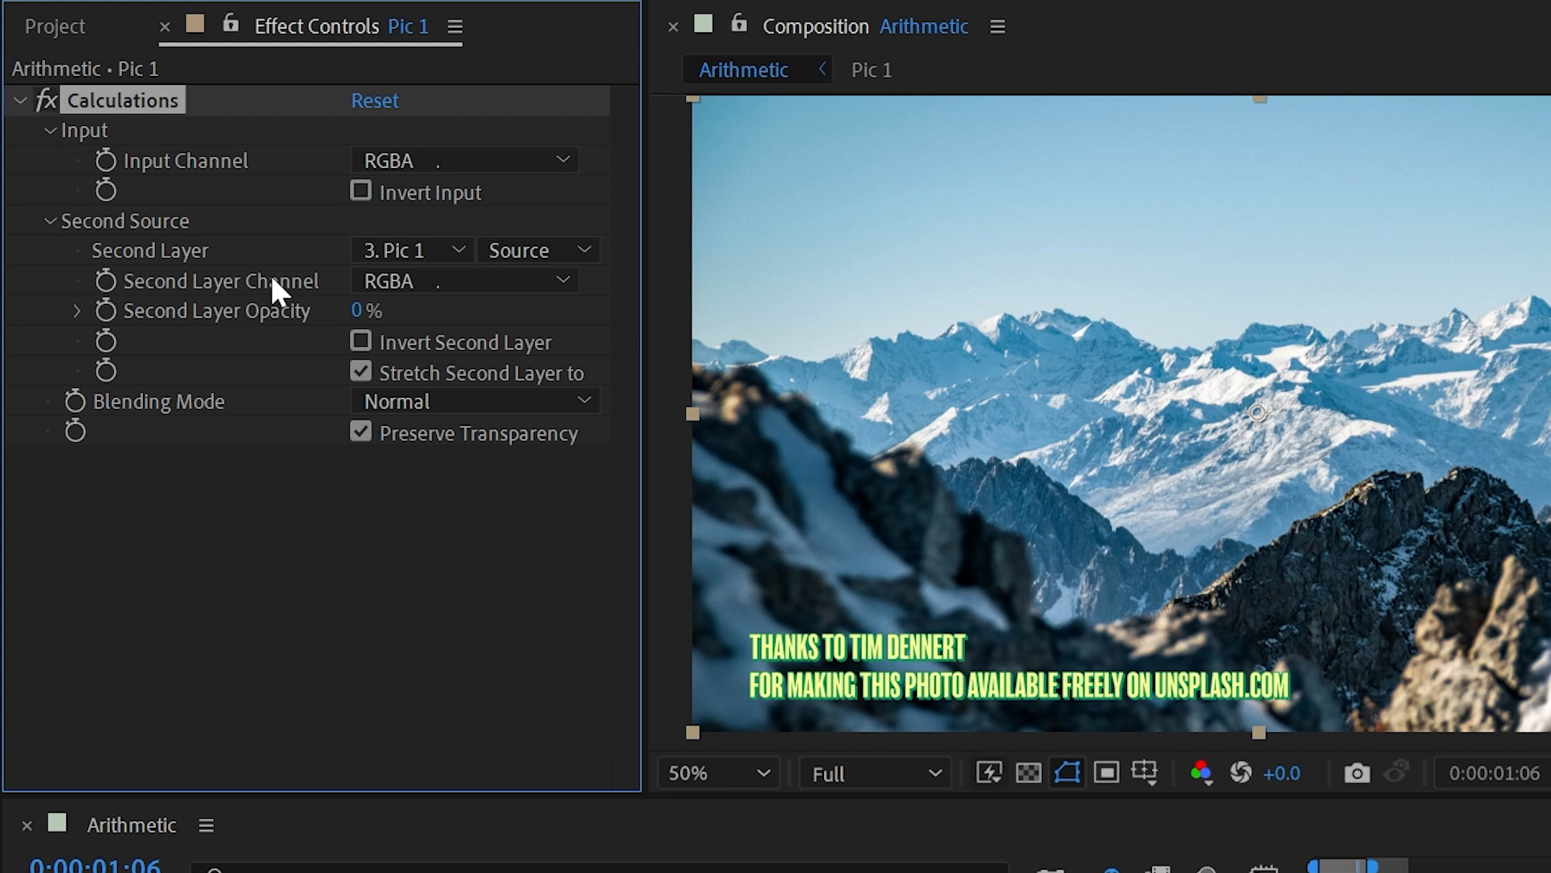
# - Set Calculations to Pic 2 as second layer, RGBA input, and Red second-layer channel
pyautogui.click(409, 249)
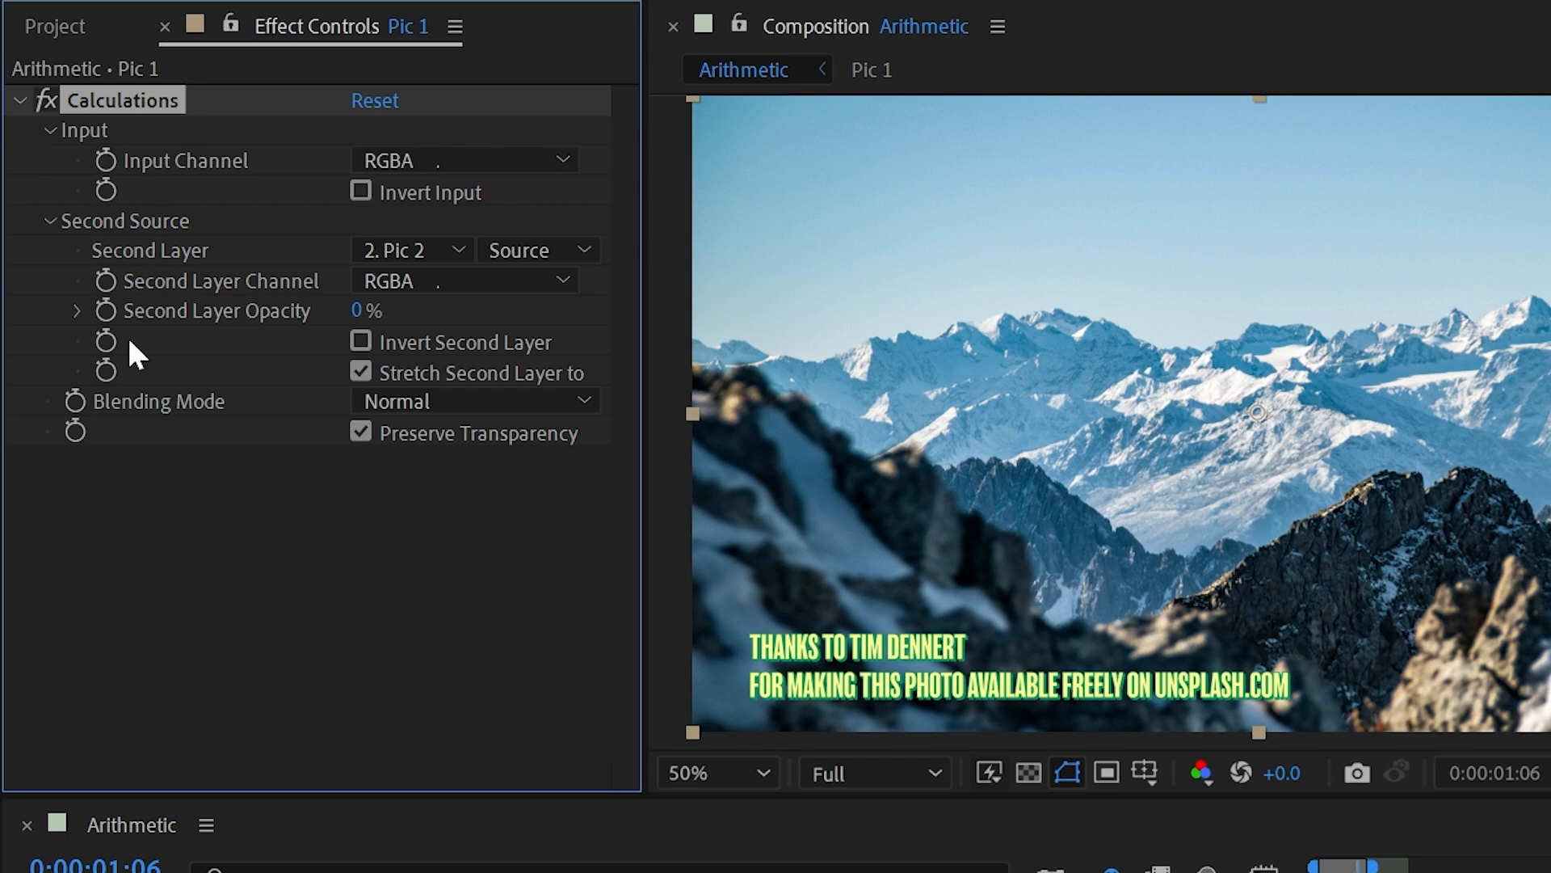
pyautogui.moveTo(366, 310); pyautogui.dragTo(440, 310)
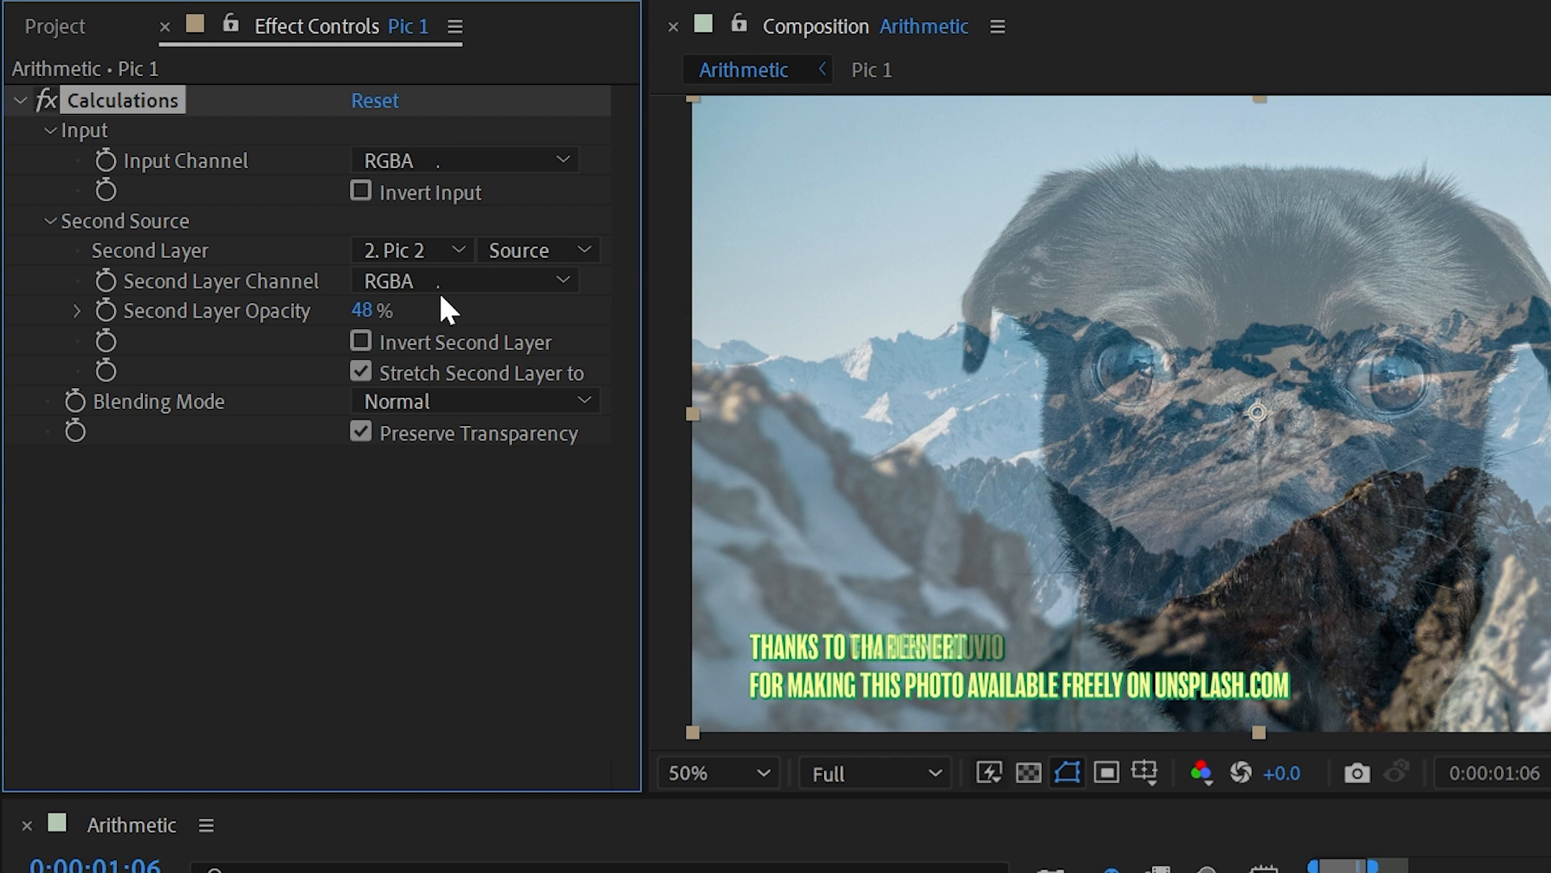
pyautogui.click(466, 159)
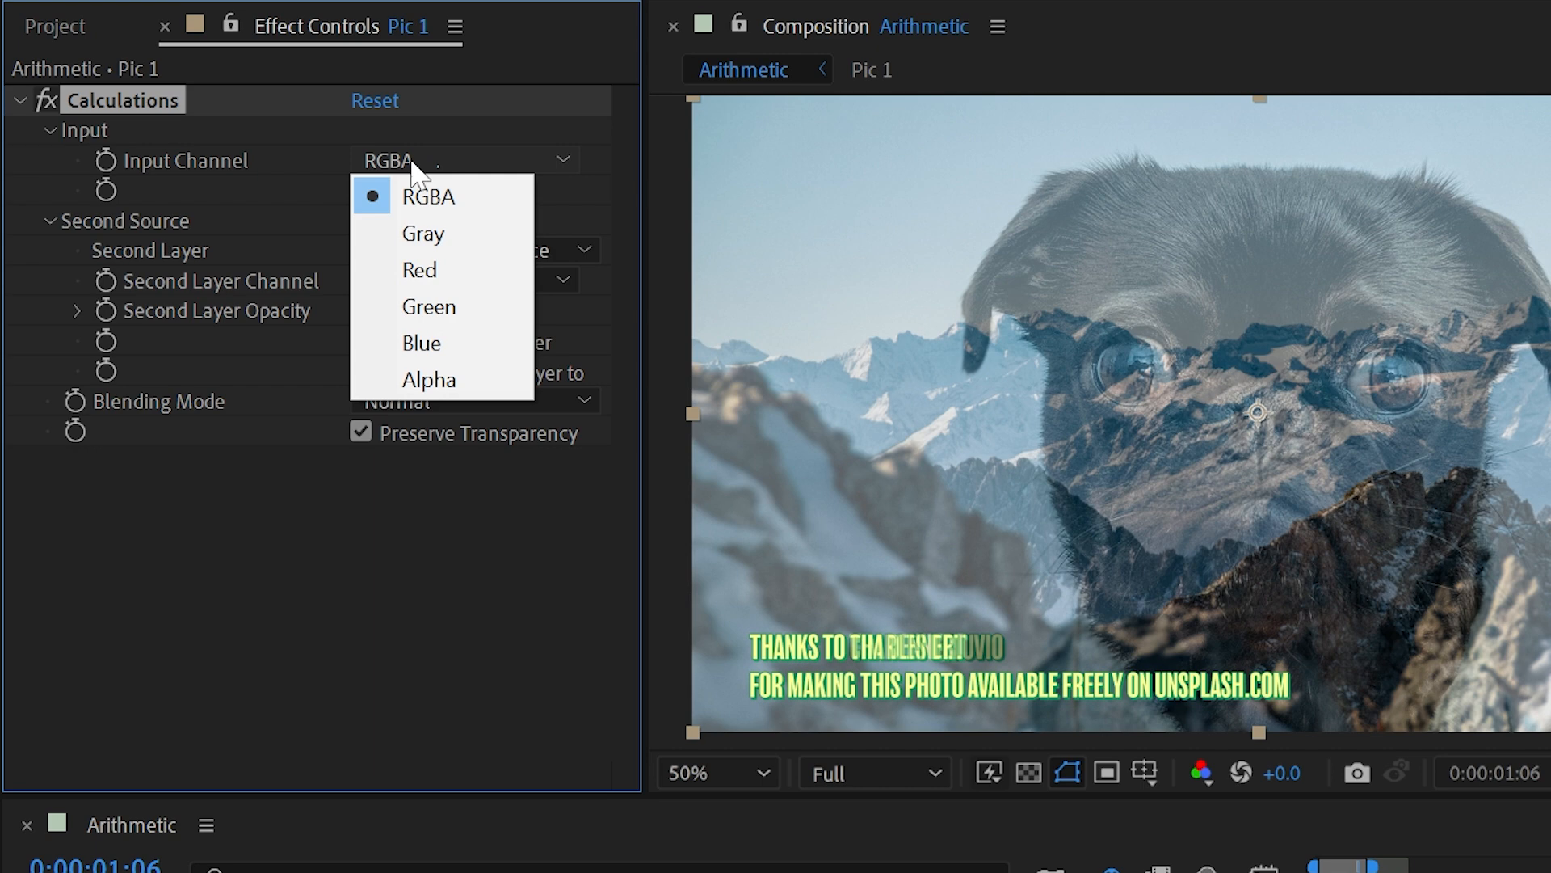
pyautogui.click(419, 269)
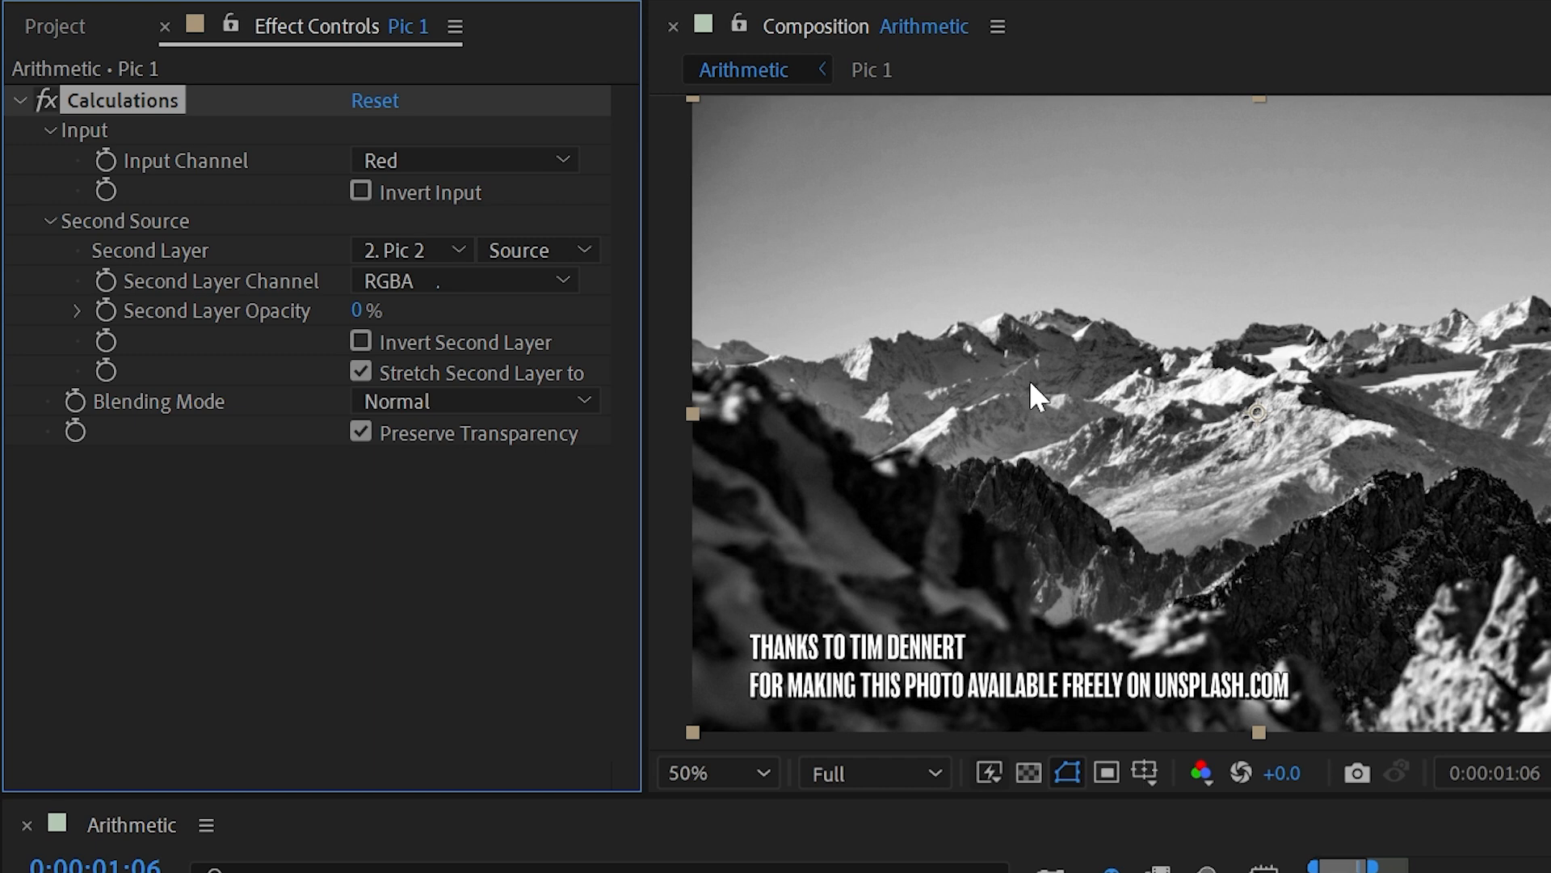
pyautogui.click(463, 159)
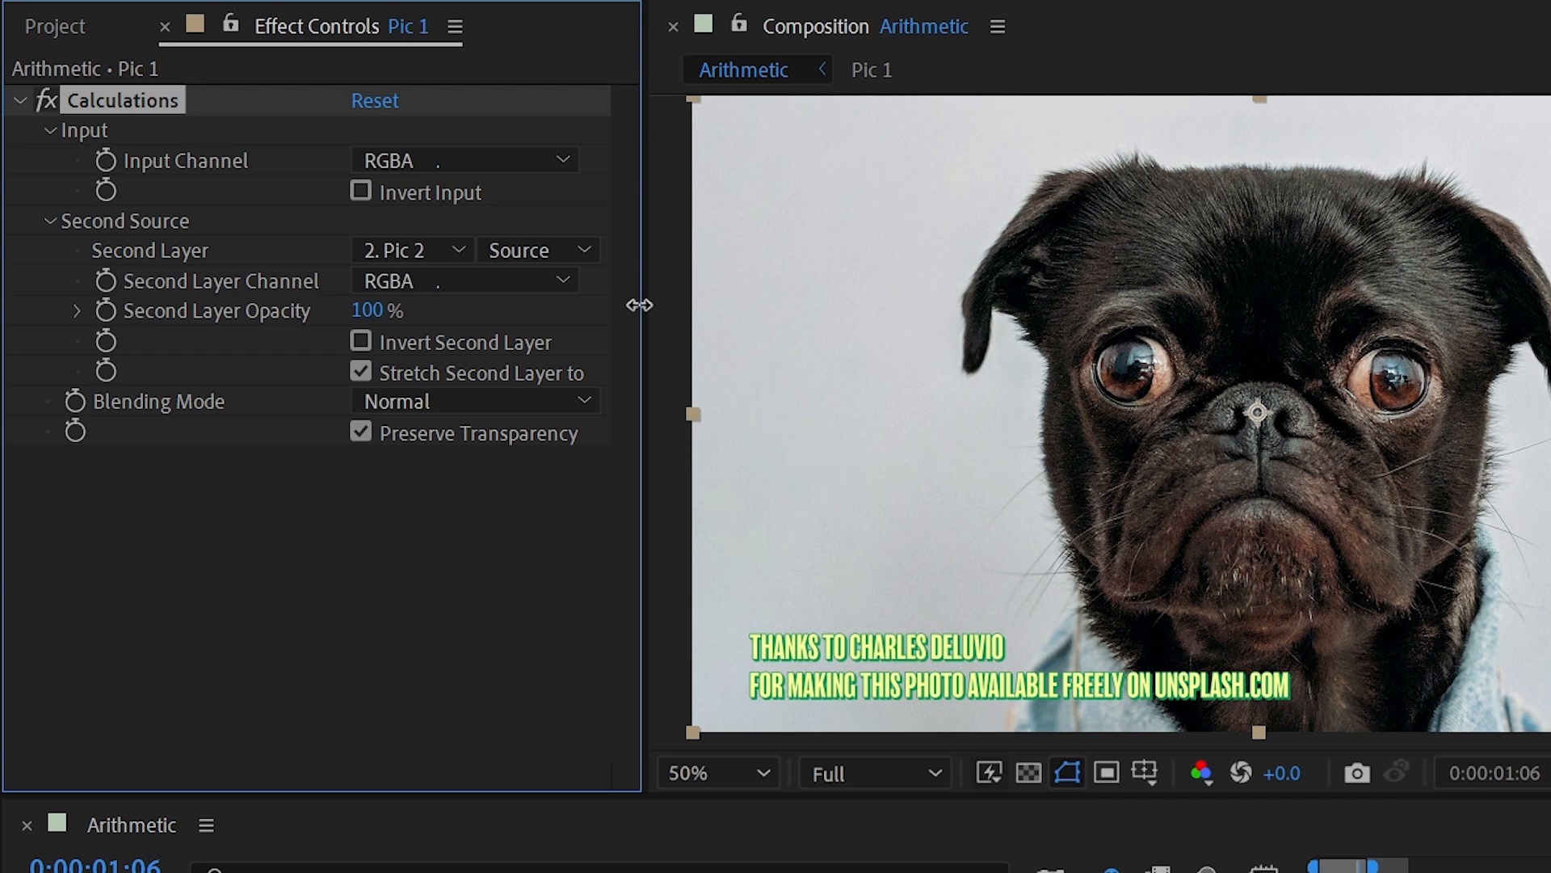
pyautogui.click(462, 280)
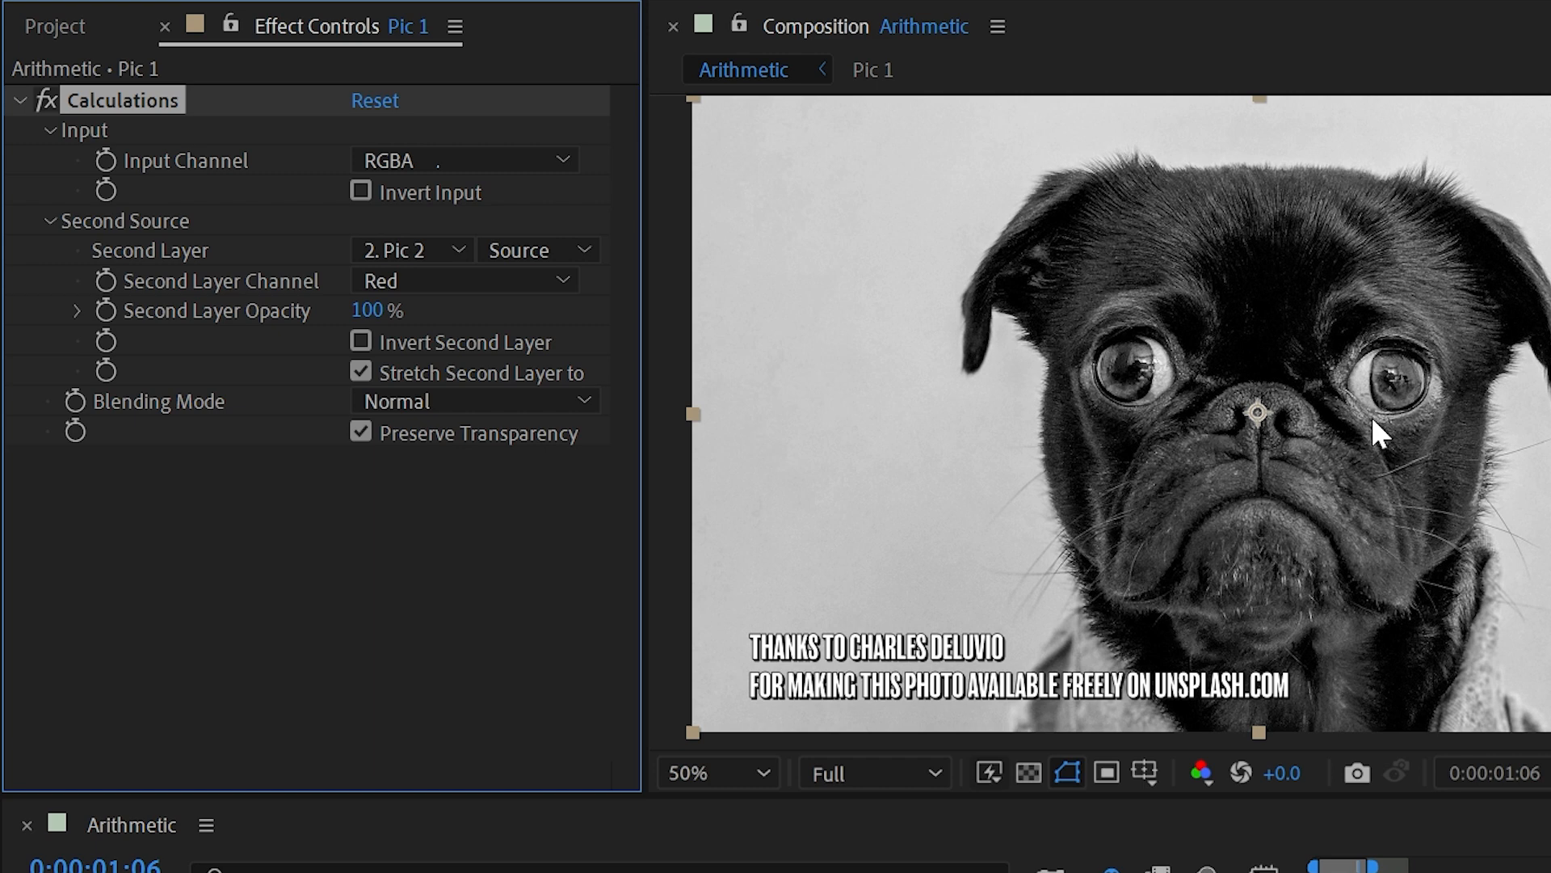
pyautogui.click(472, 401)
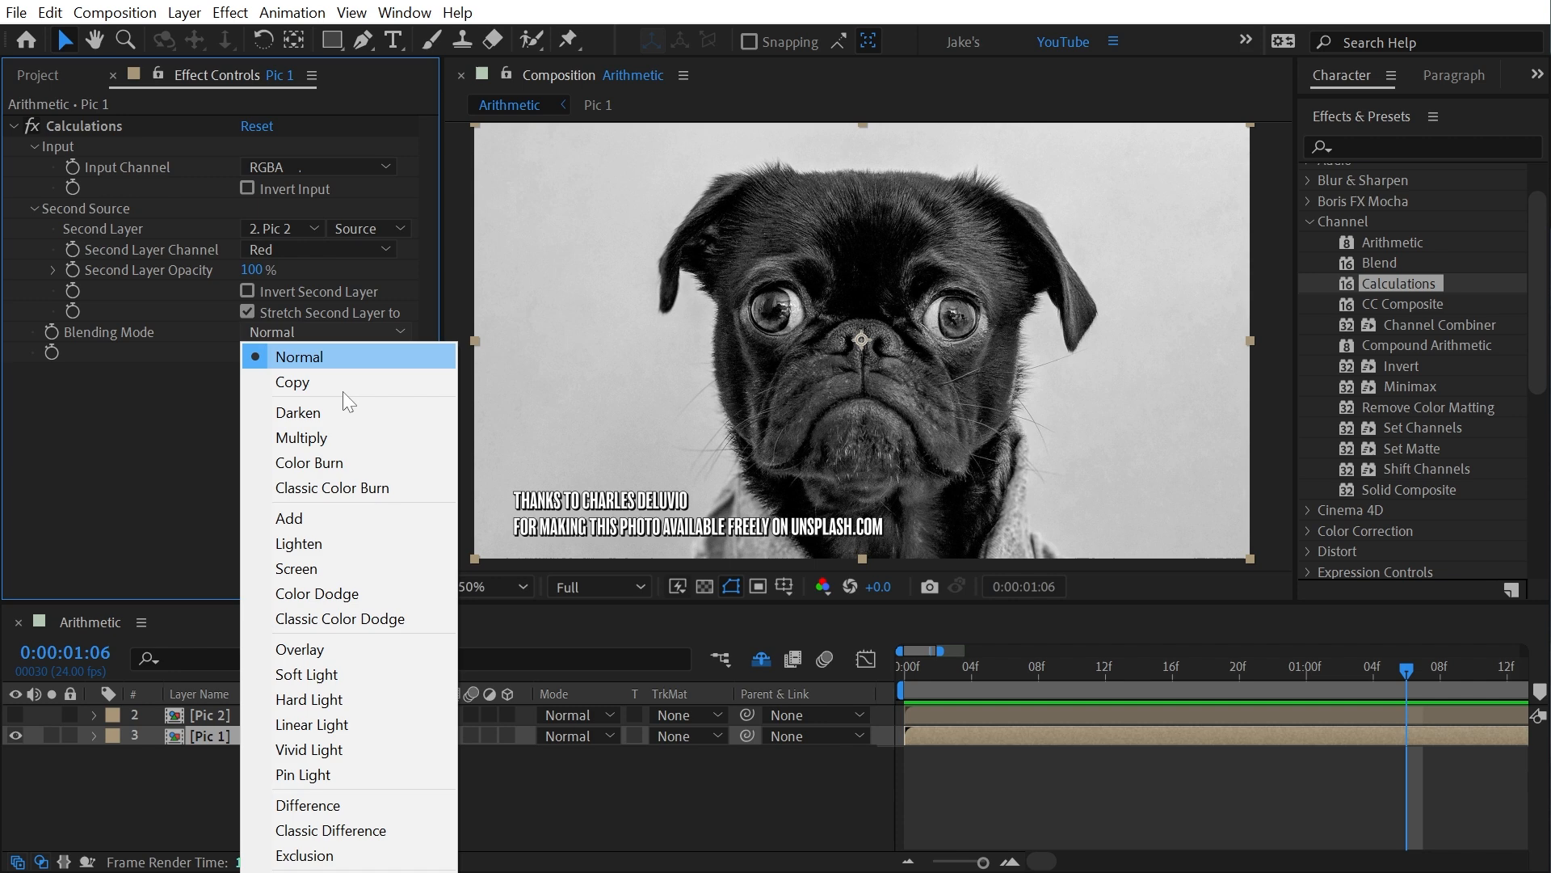
# - Set the Calculations blending mode to Overlay and toggle Preserve Transparency
pyautogui.click(299, 652)
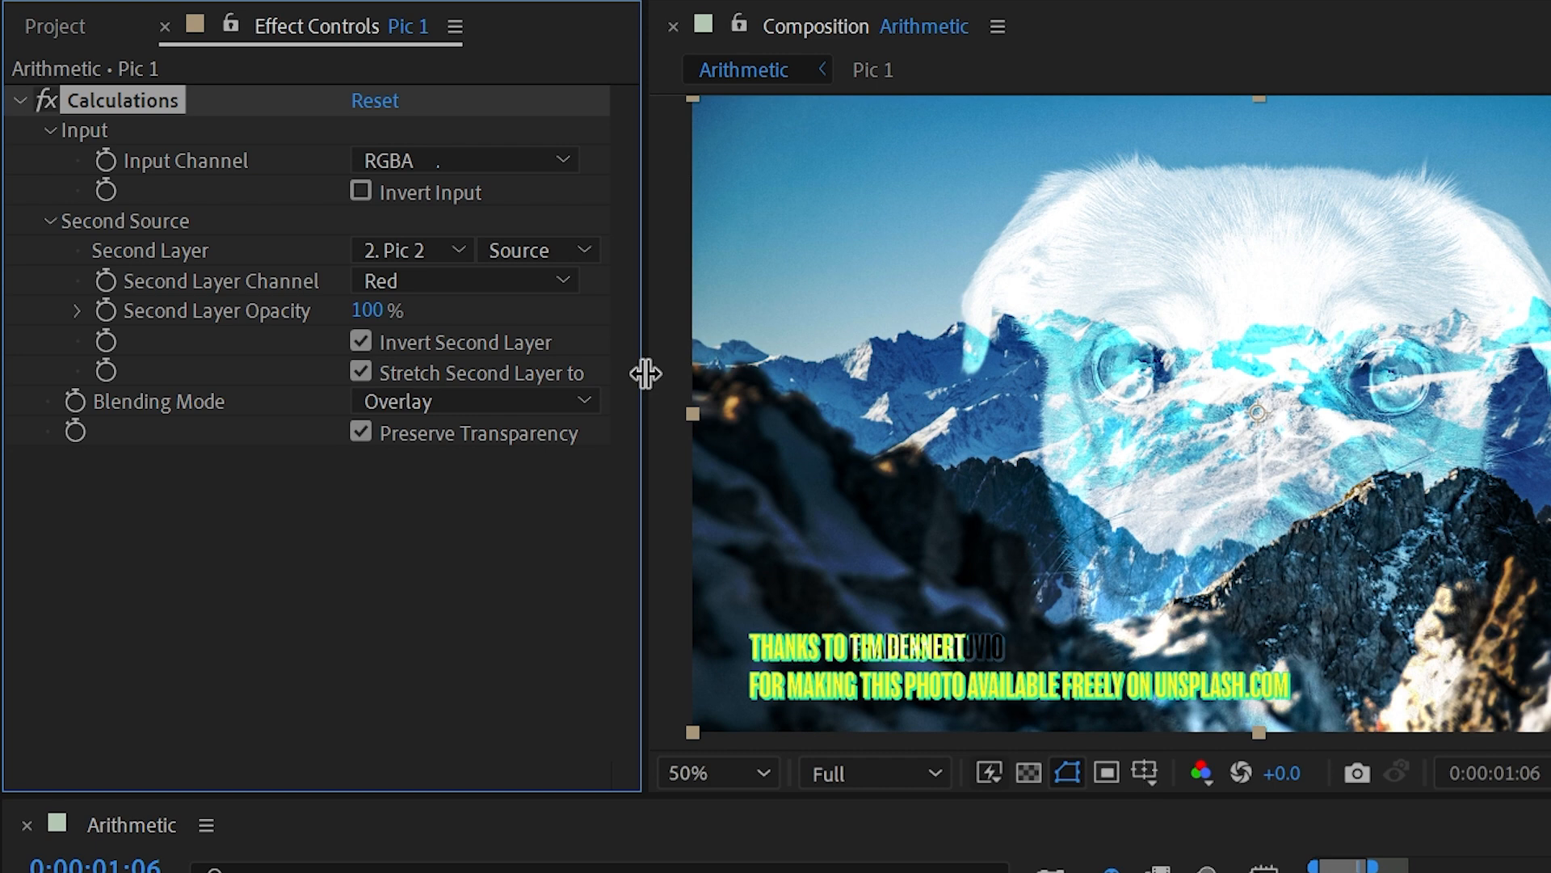
pyautogui.click(359, 432)
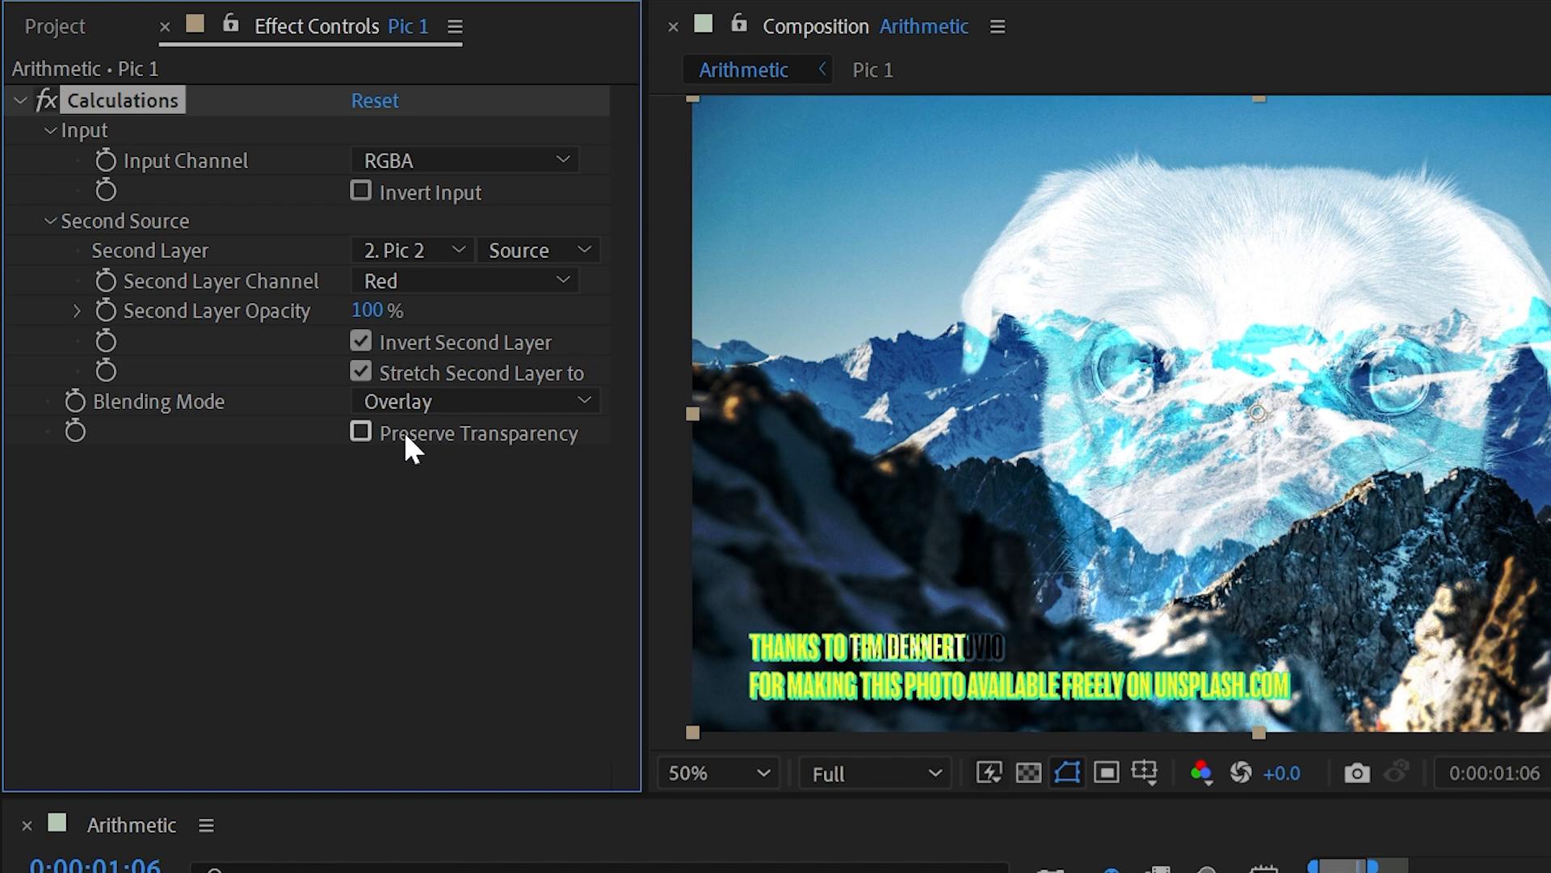
pyautogui.click(359, 432)
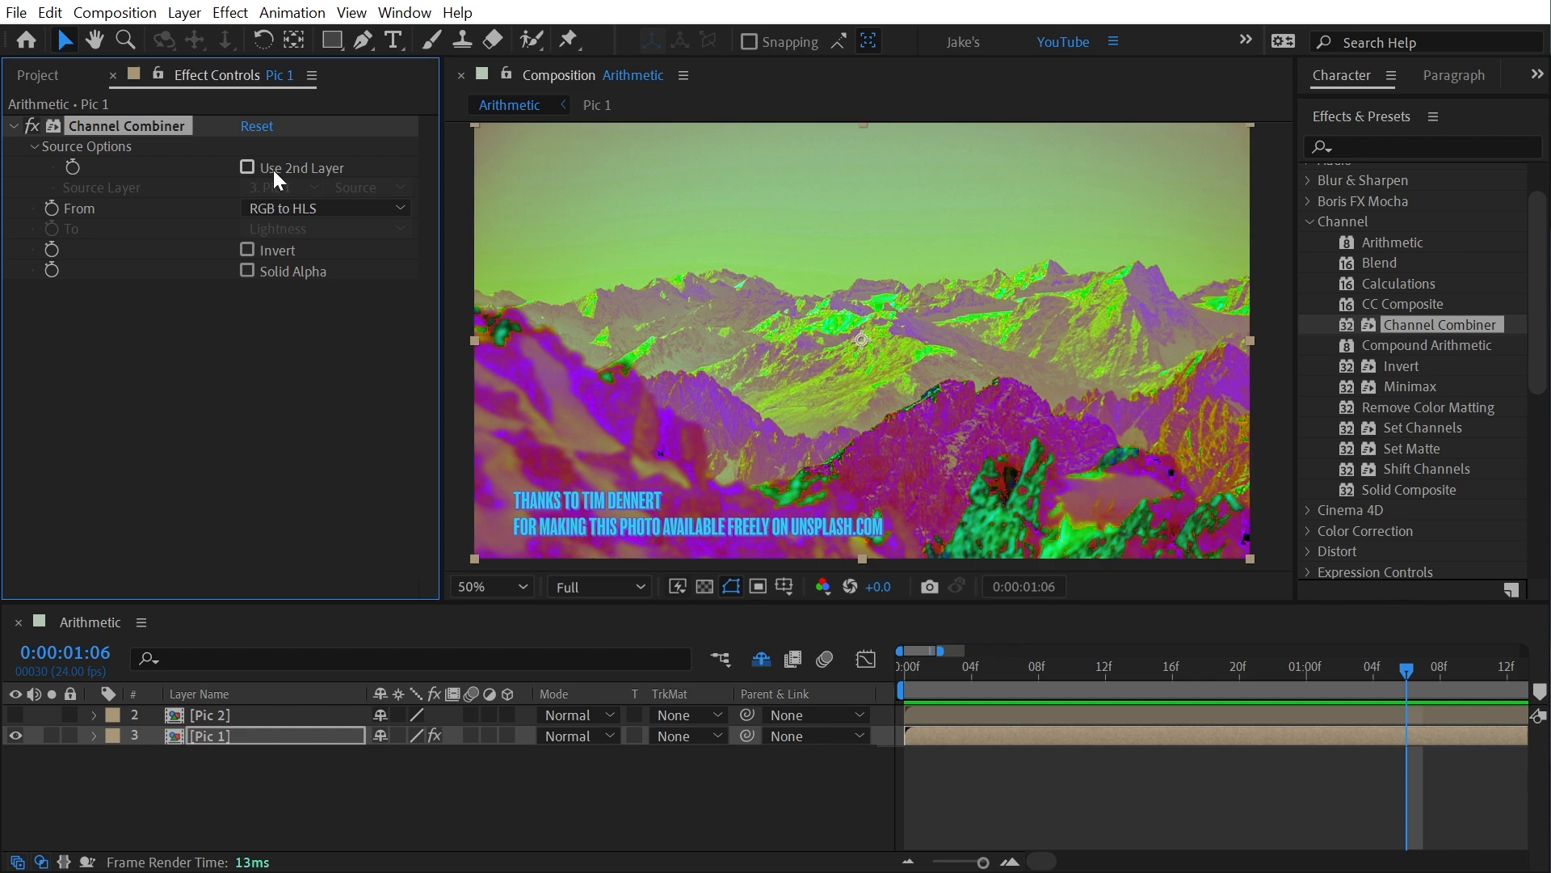
# - Toggle Channel Combiner's second source layer on and back off, checking the From list
pyautogui.click(245, 168)
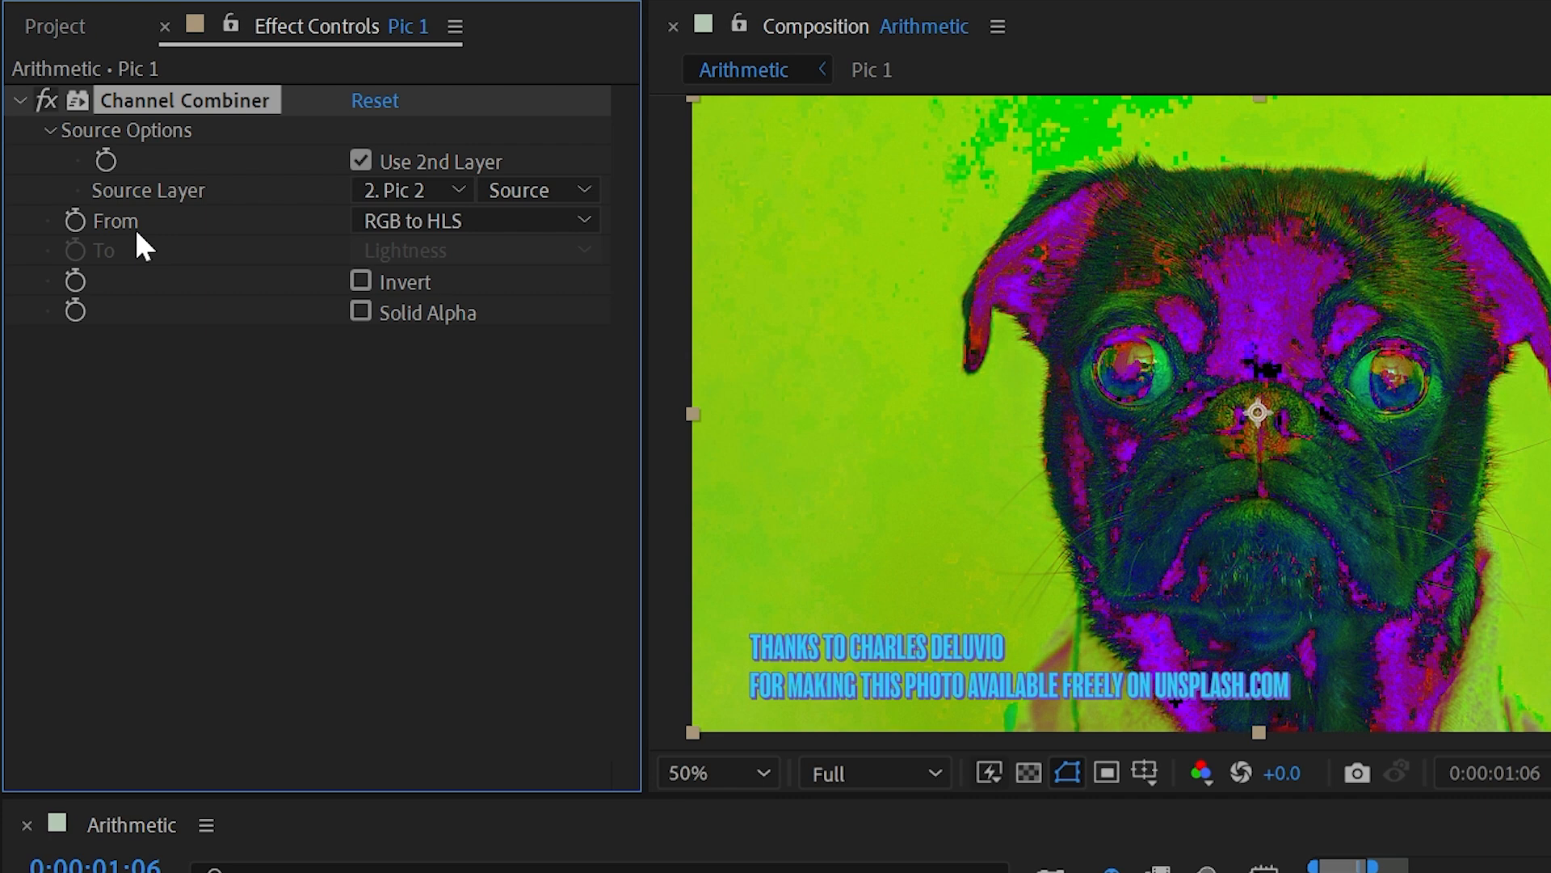
pyautogui.click(472, 220)
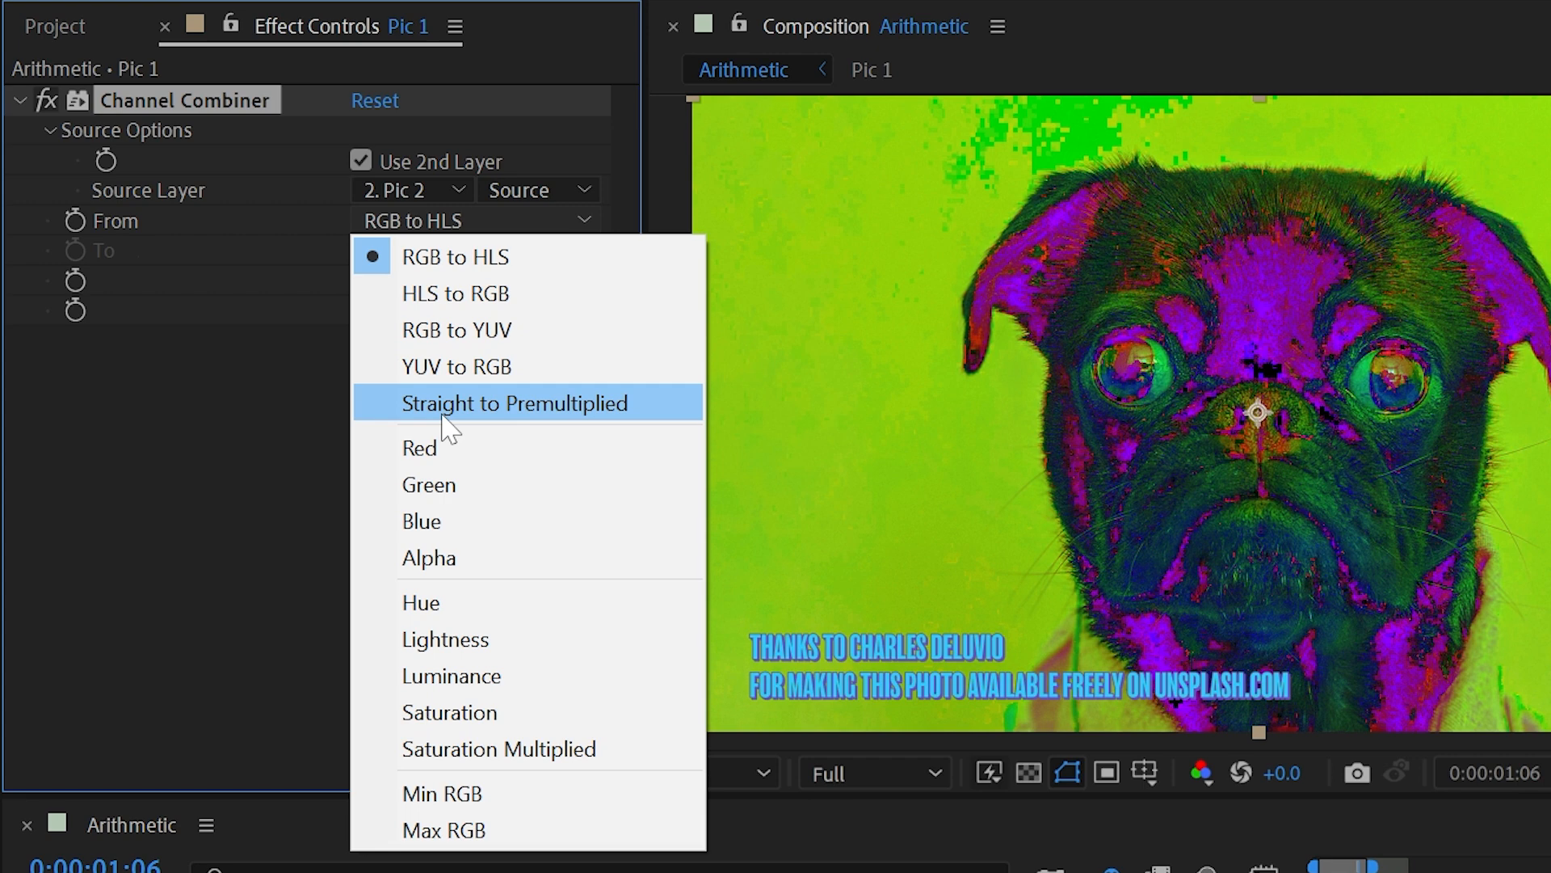
pyautogui.moveTo(455, 256)
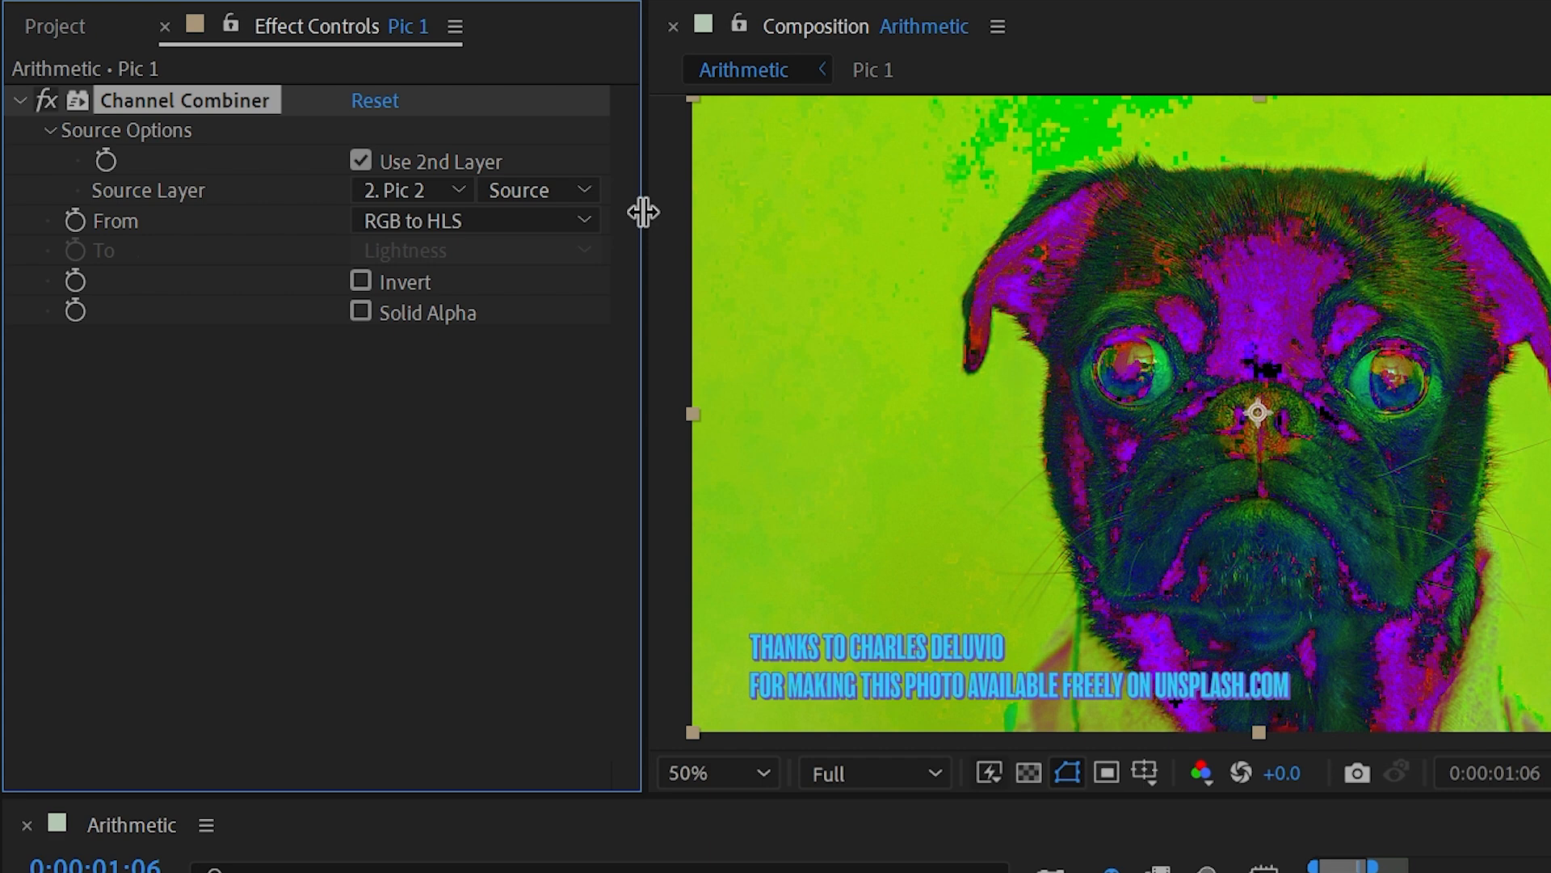
pyautogui.click(361, 160)
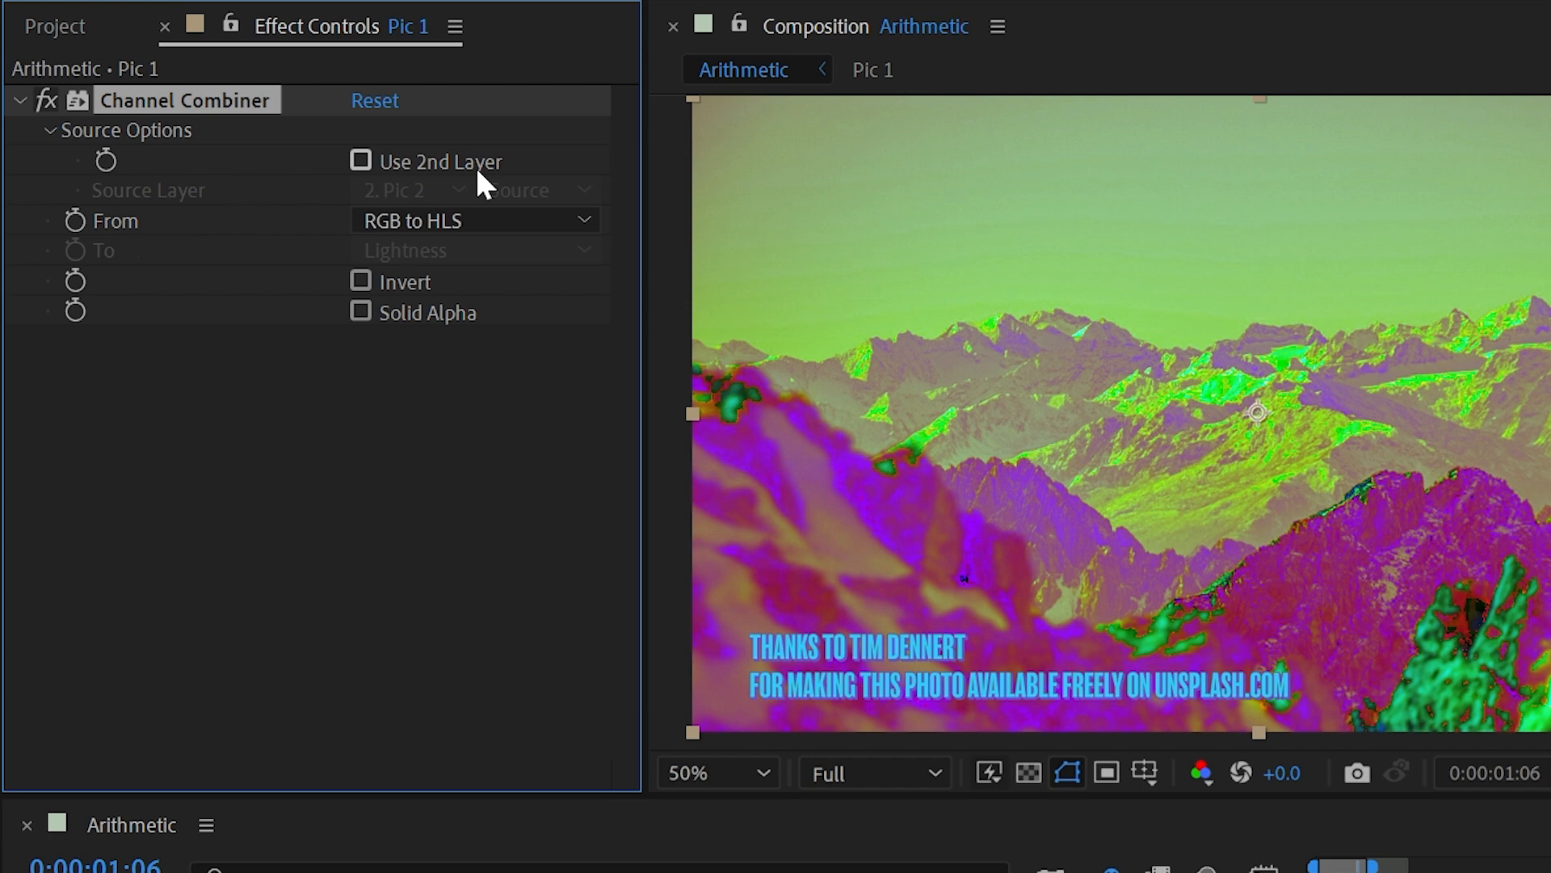
# - Try HLS to RGB and other From options, ending on Max RGB
pyautogui.click(475, 220)
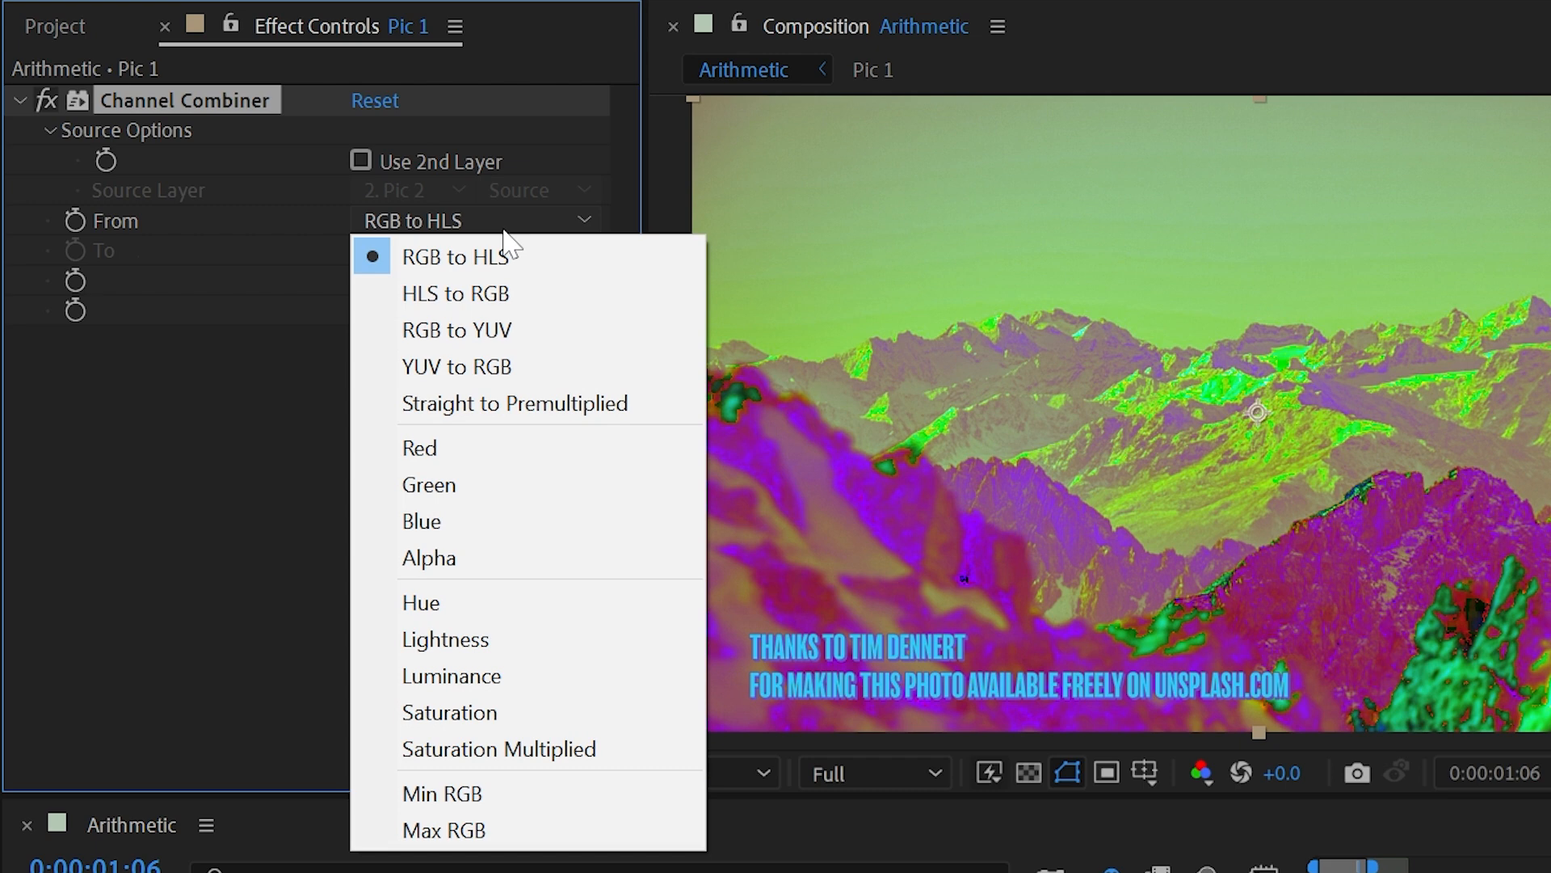
pyautogui.click(456, 292)
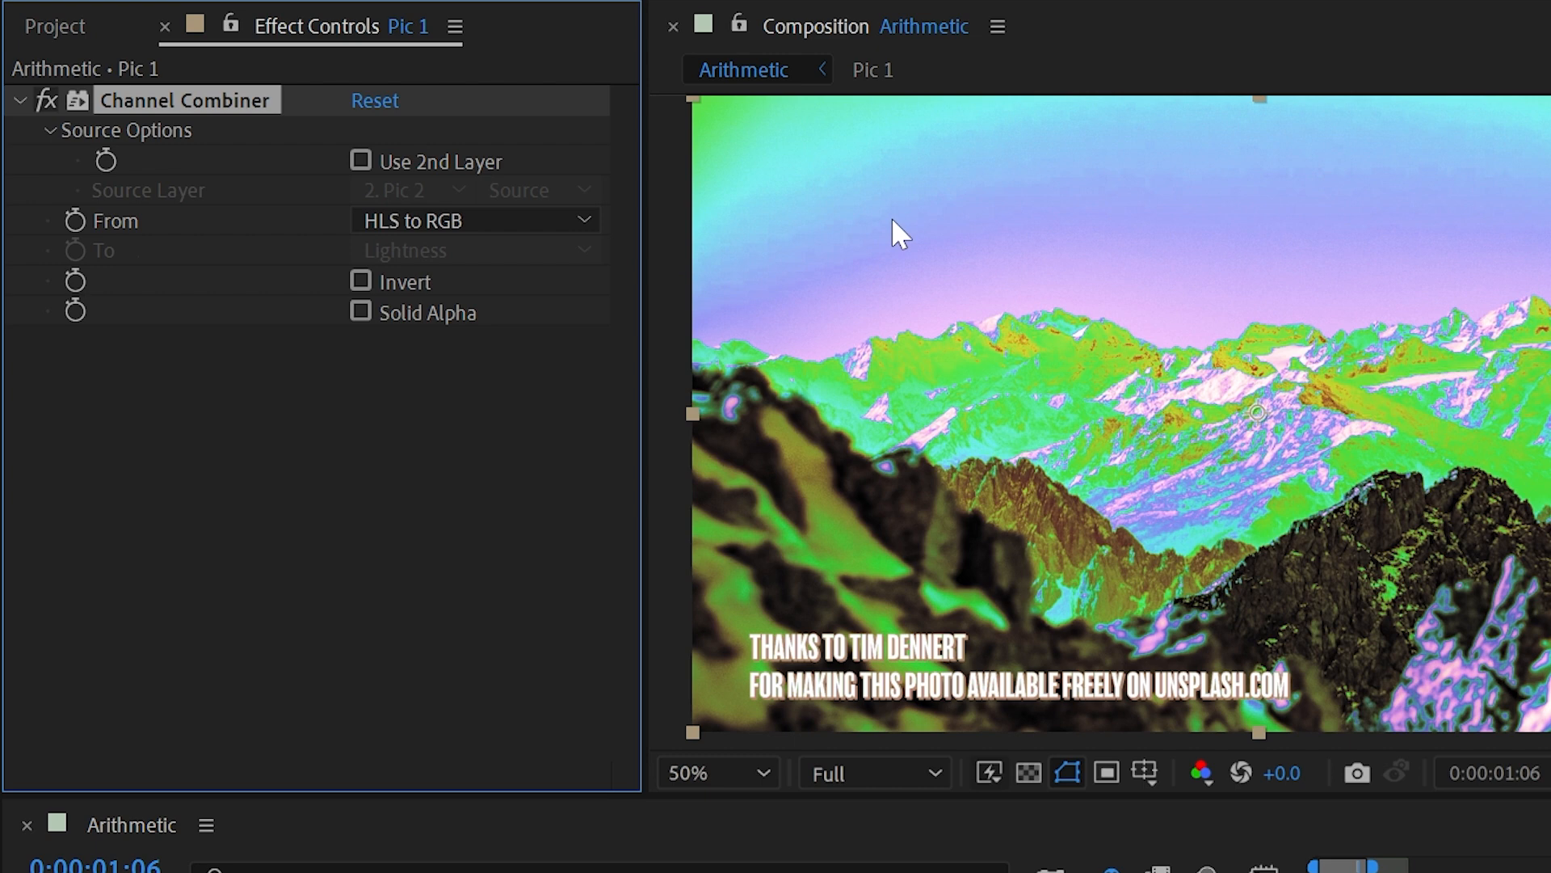
pyautogui.click(456, 366)
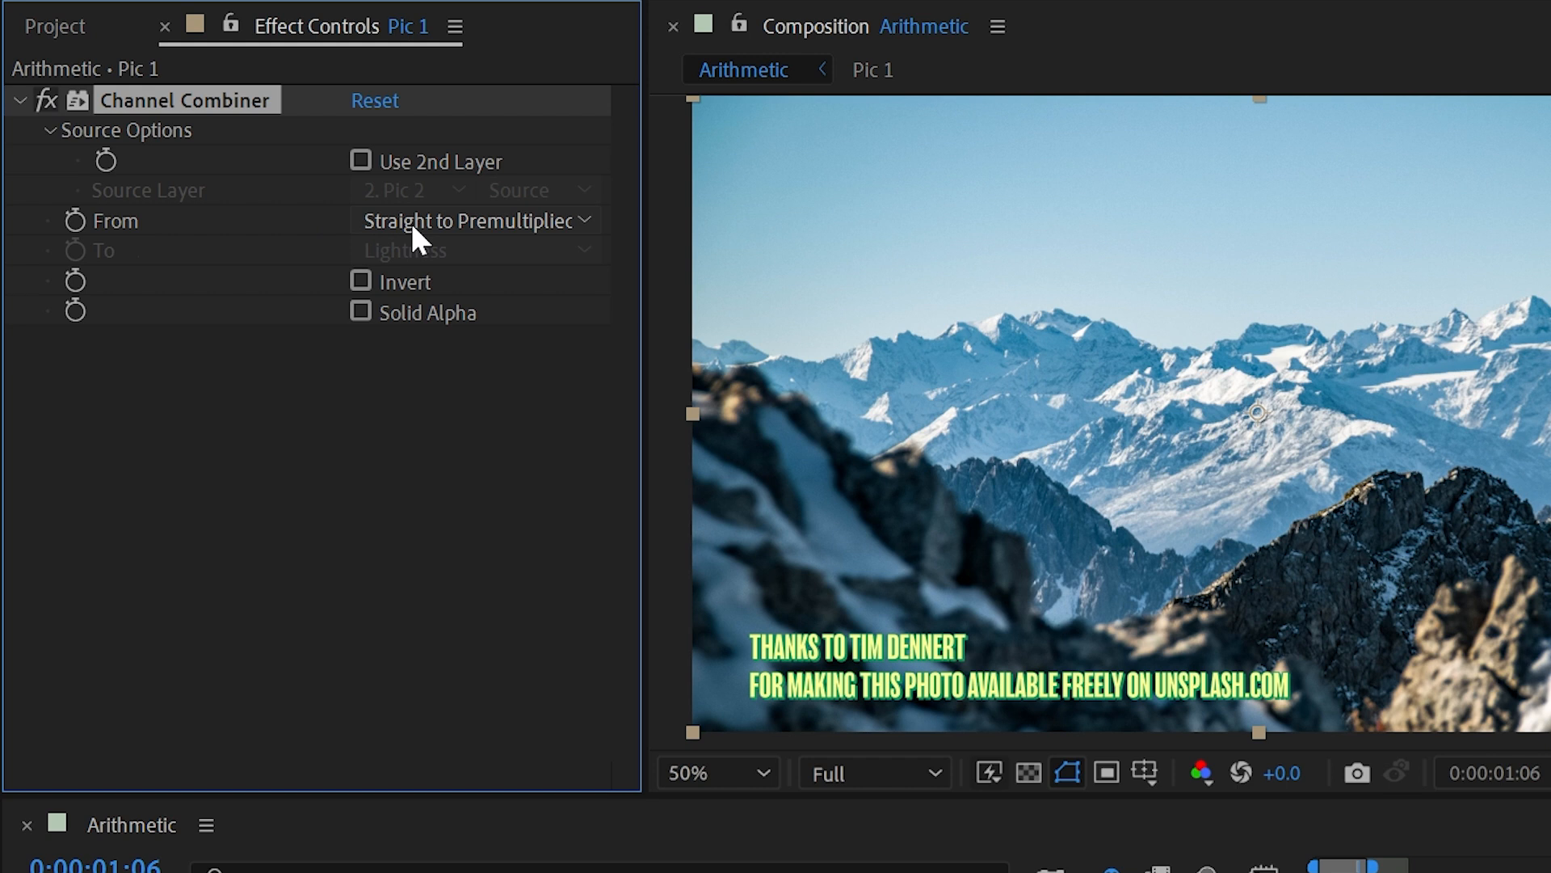
pyautogui.click(475, 220)
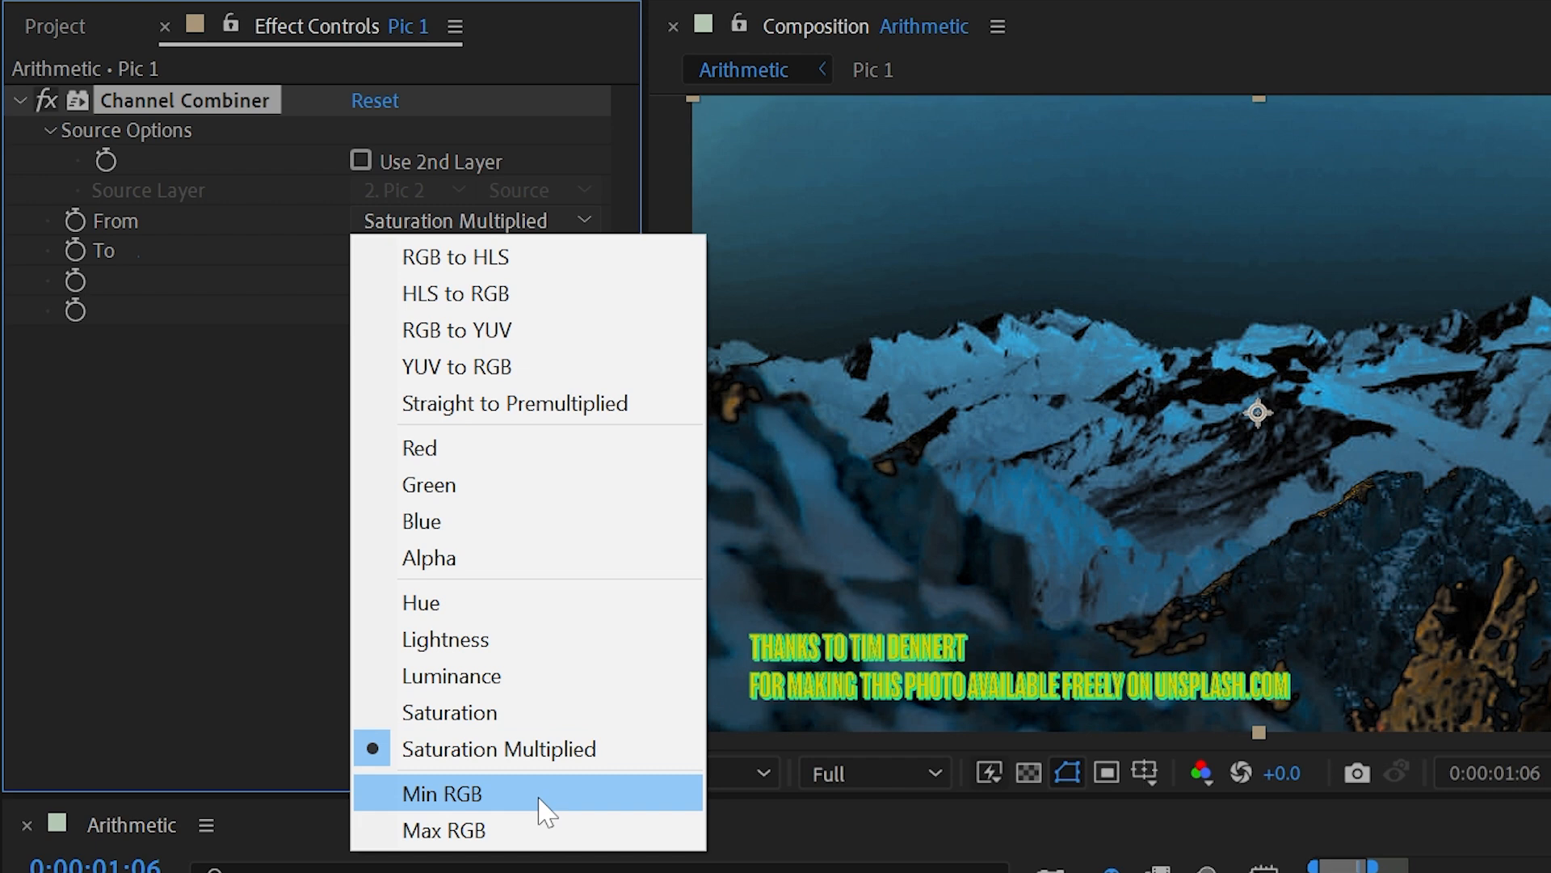
pyautogui.click(443, 792)
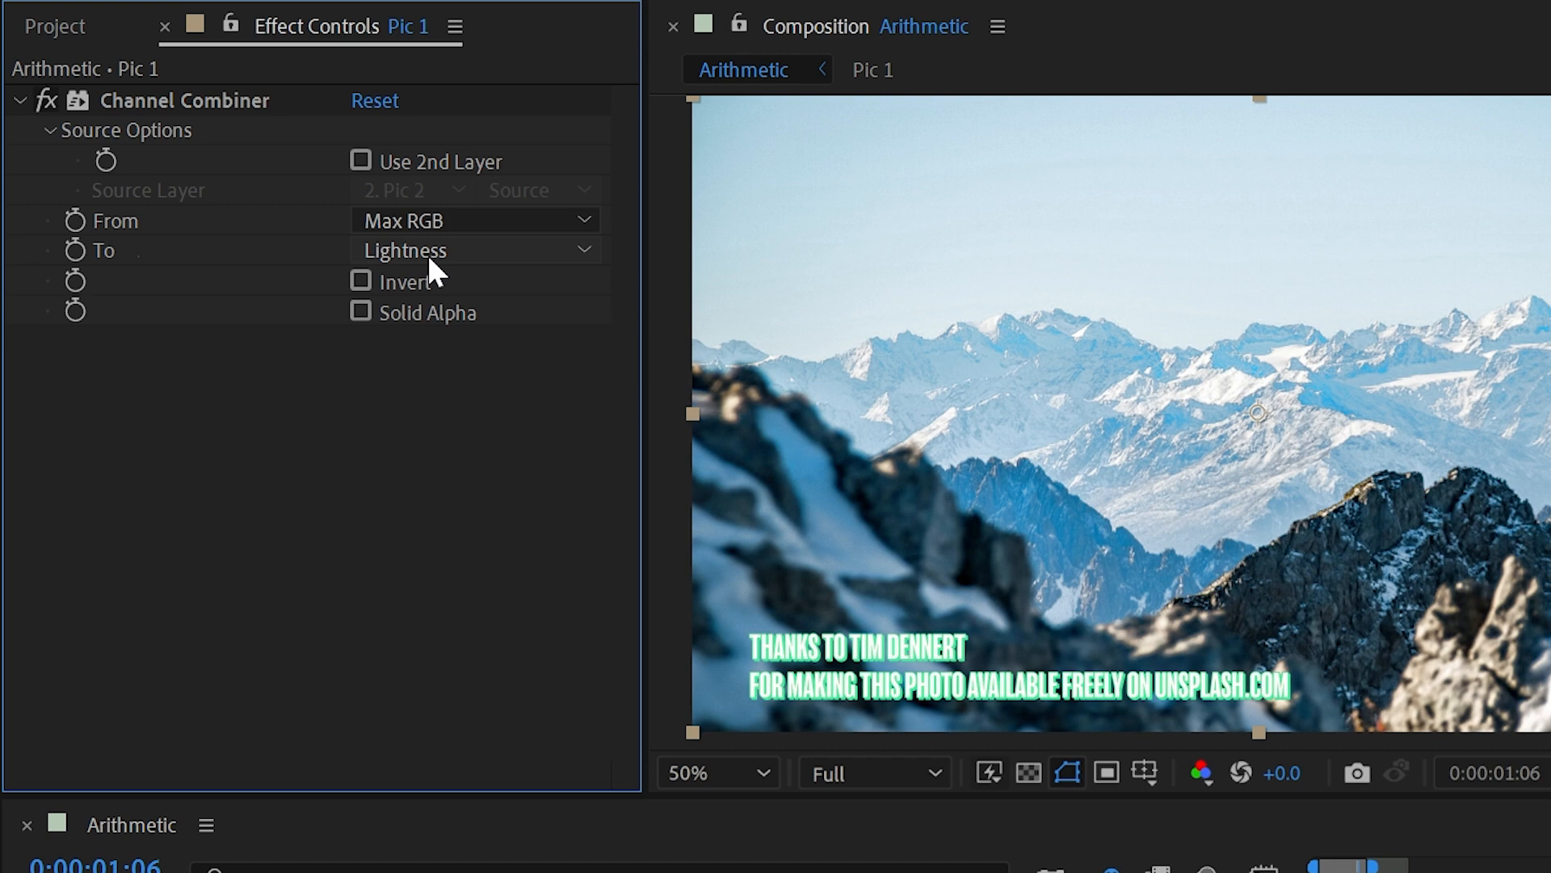
# - Set Channel Combiner's From to Blue and open the To options
pyautogui.click(476, 220)
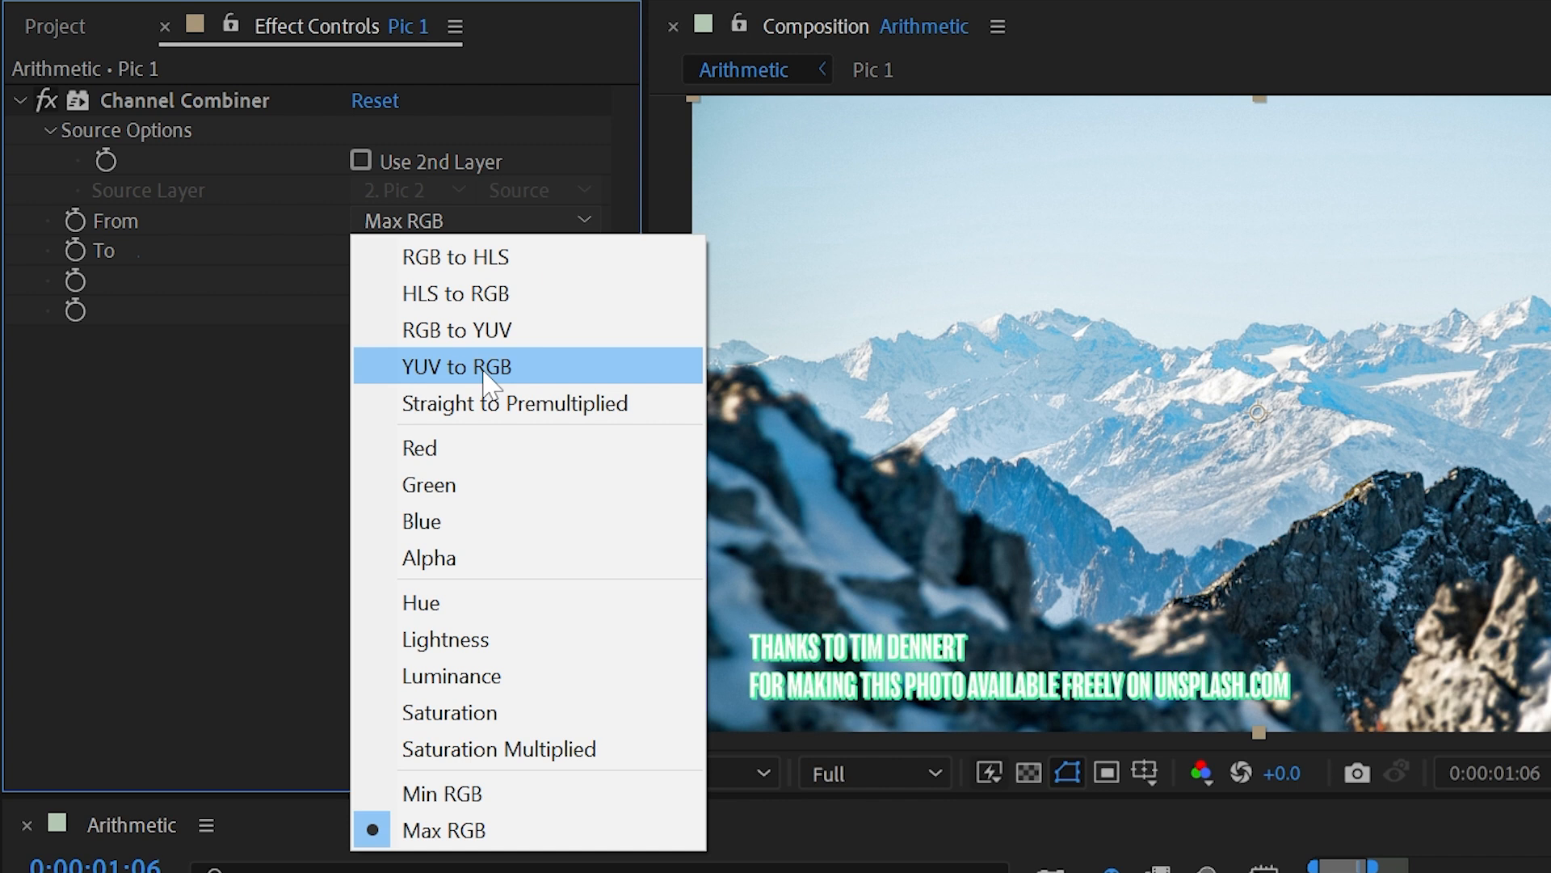
pyautogui.click(422, 520)
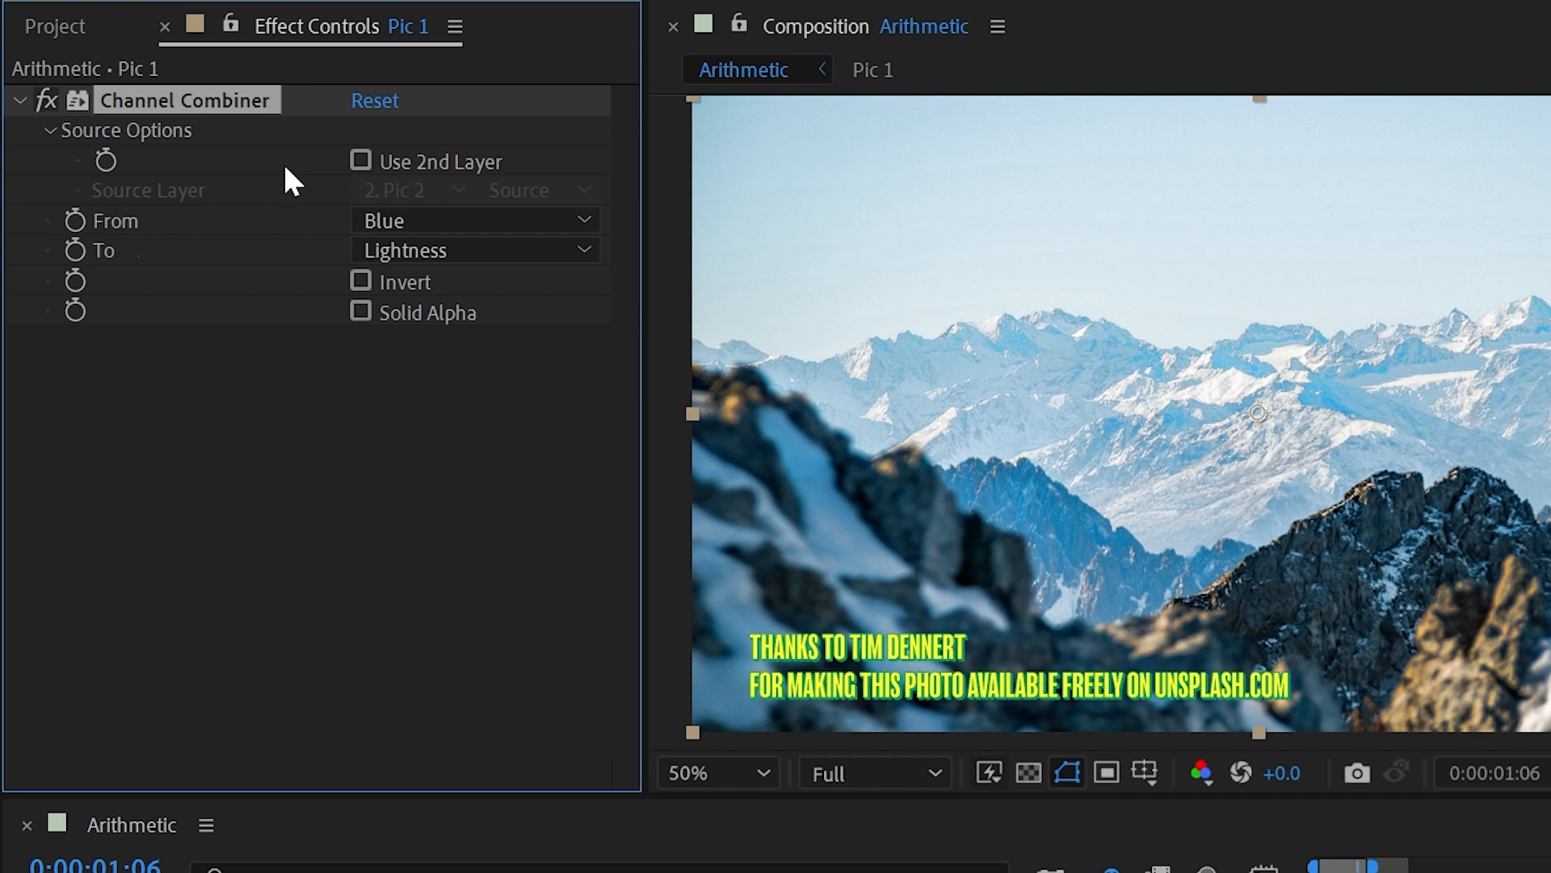
pyautogui.click(475, 250)
pyautogui.write('ven')
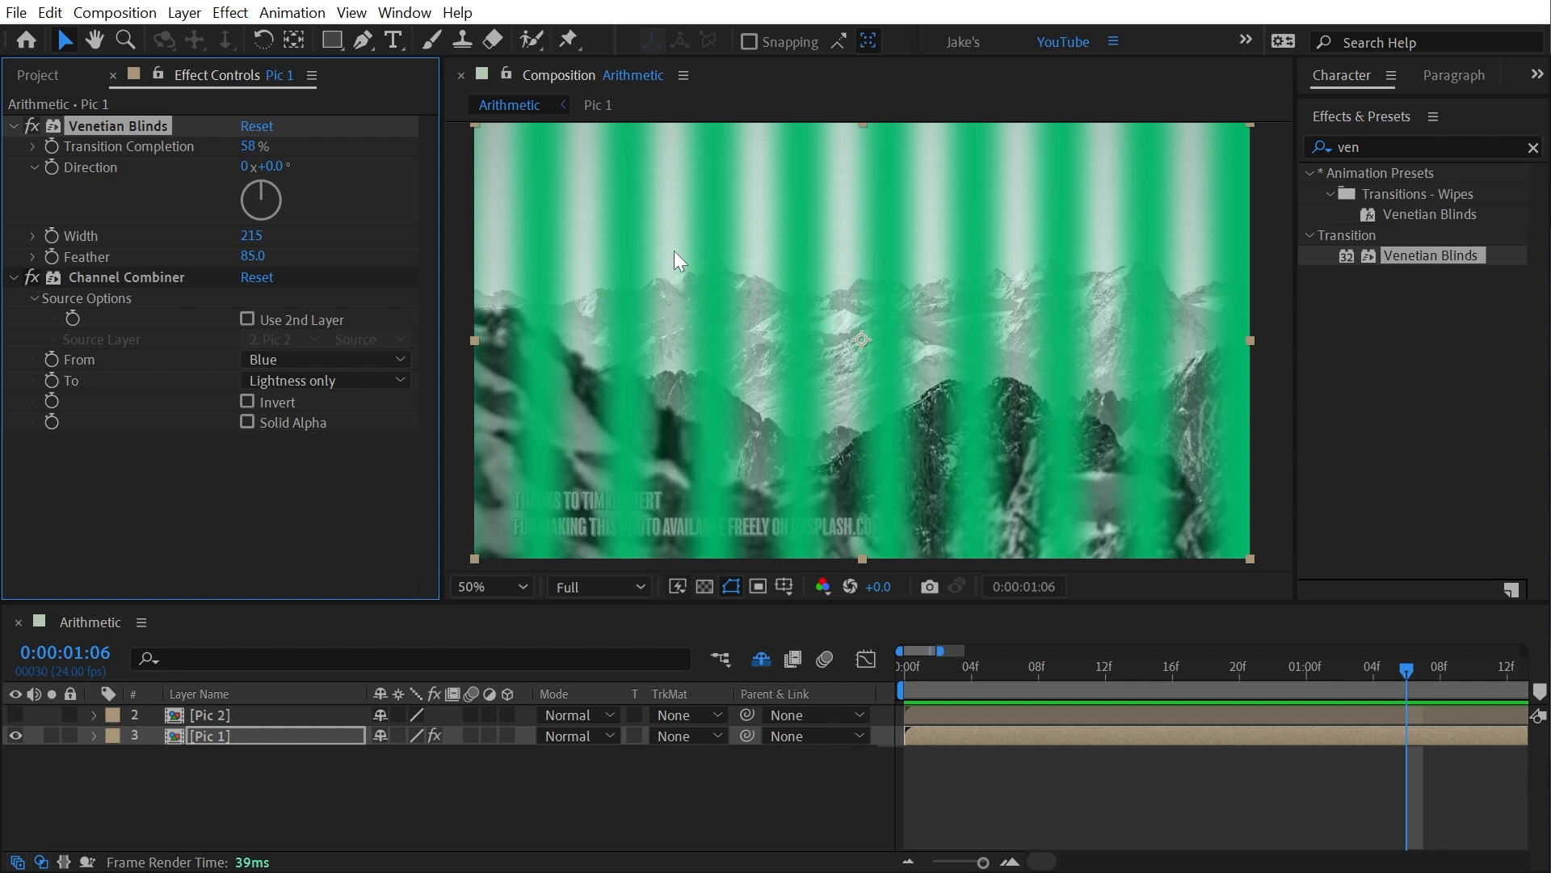
# - Toggle Solid Alpha on Channel Combiner and clear the 'ven' effects search
pyautogui.click(247, 422)
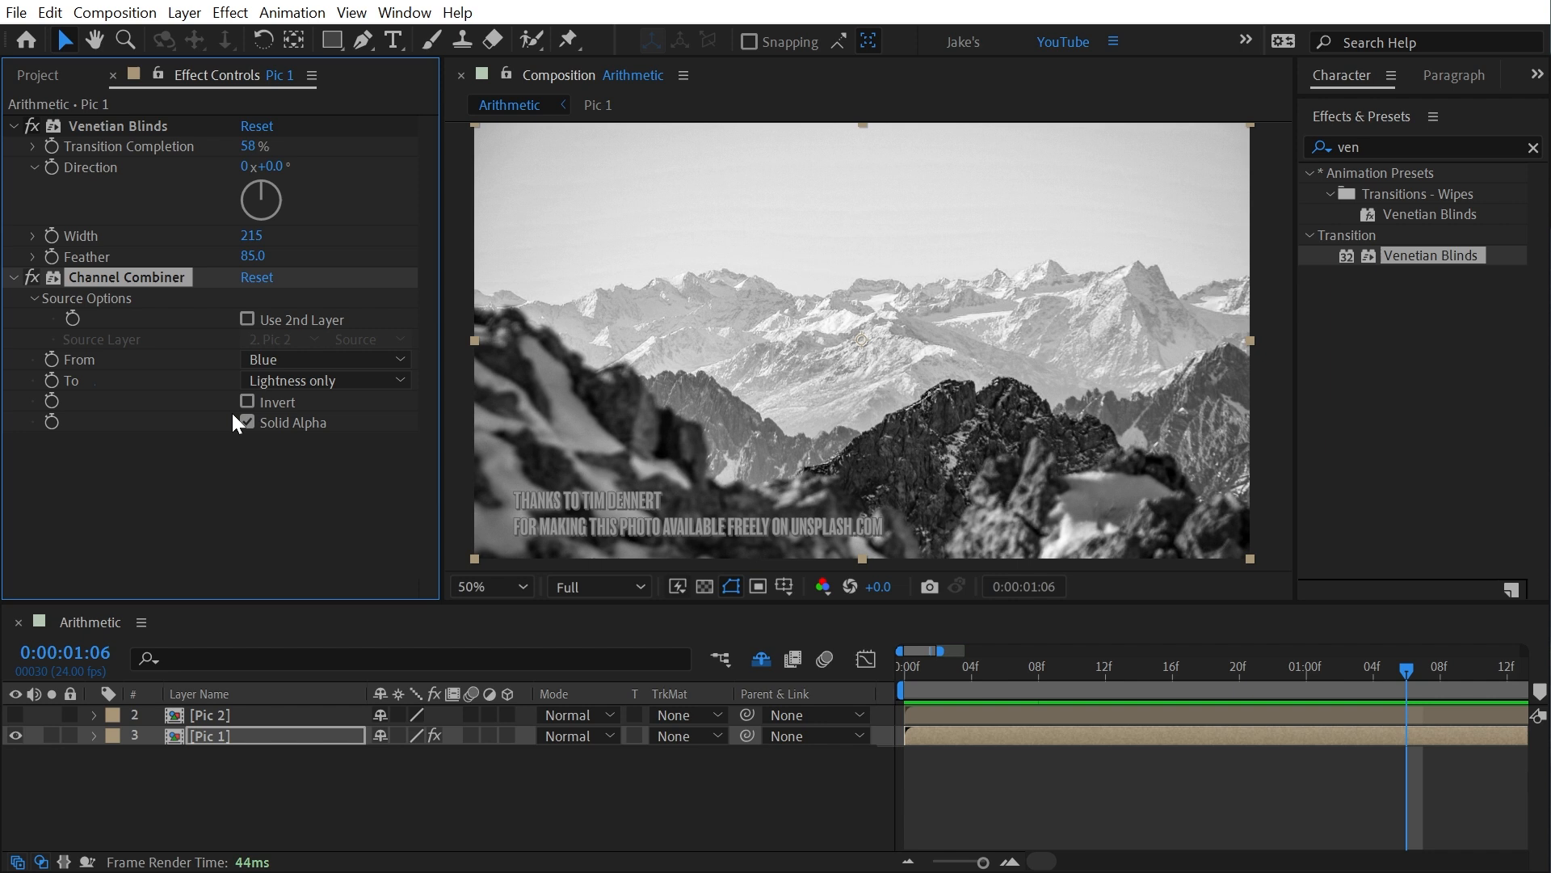
pyautogui.click(246, 422)
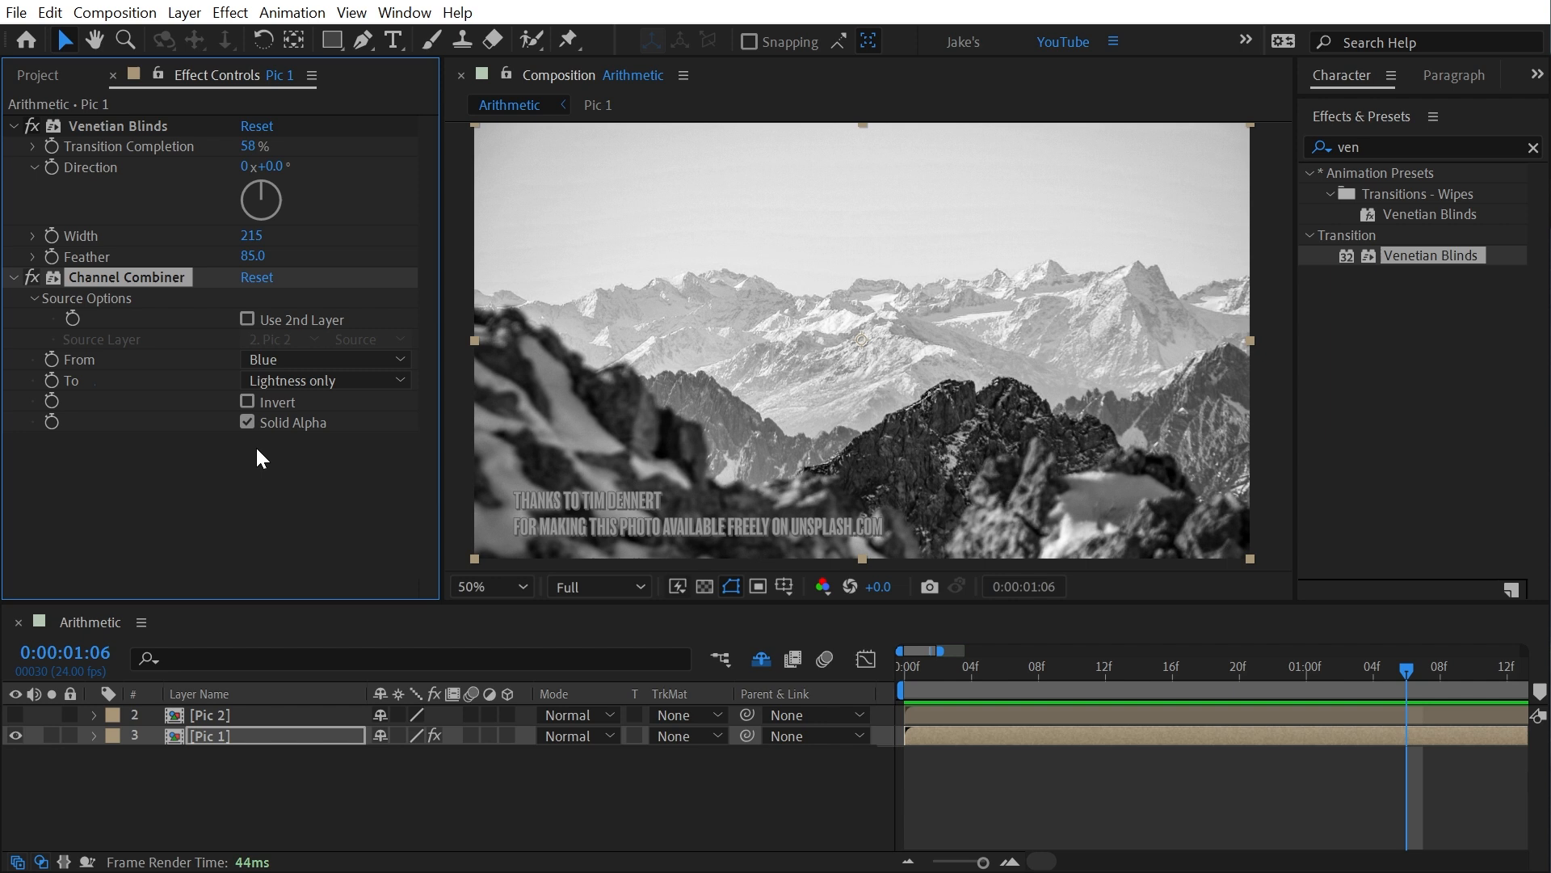
pyautogui.click(1533, 147)
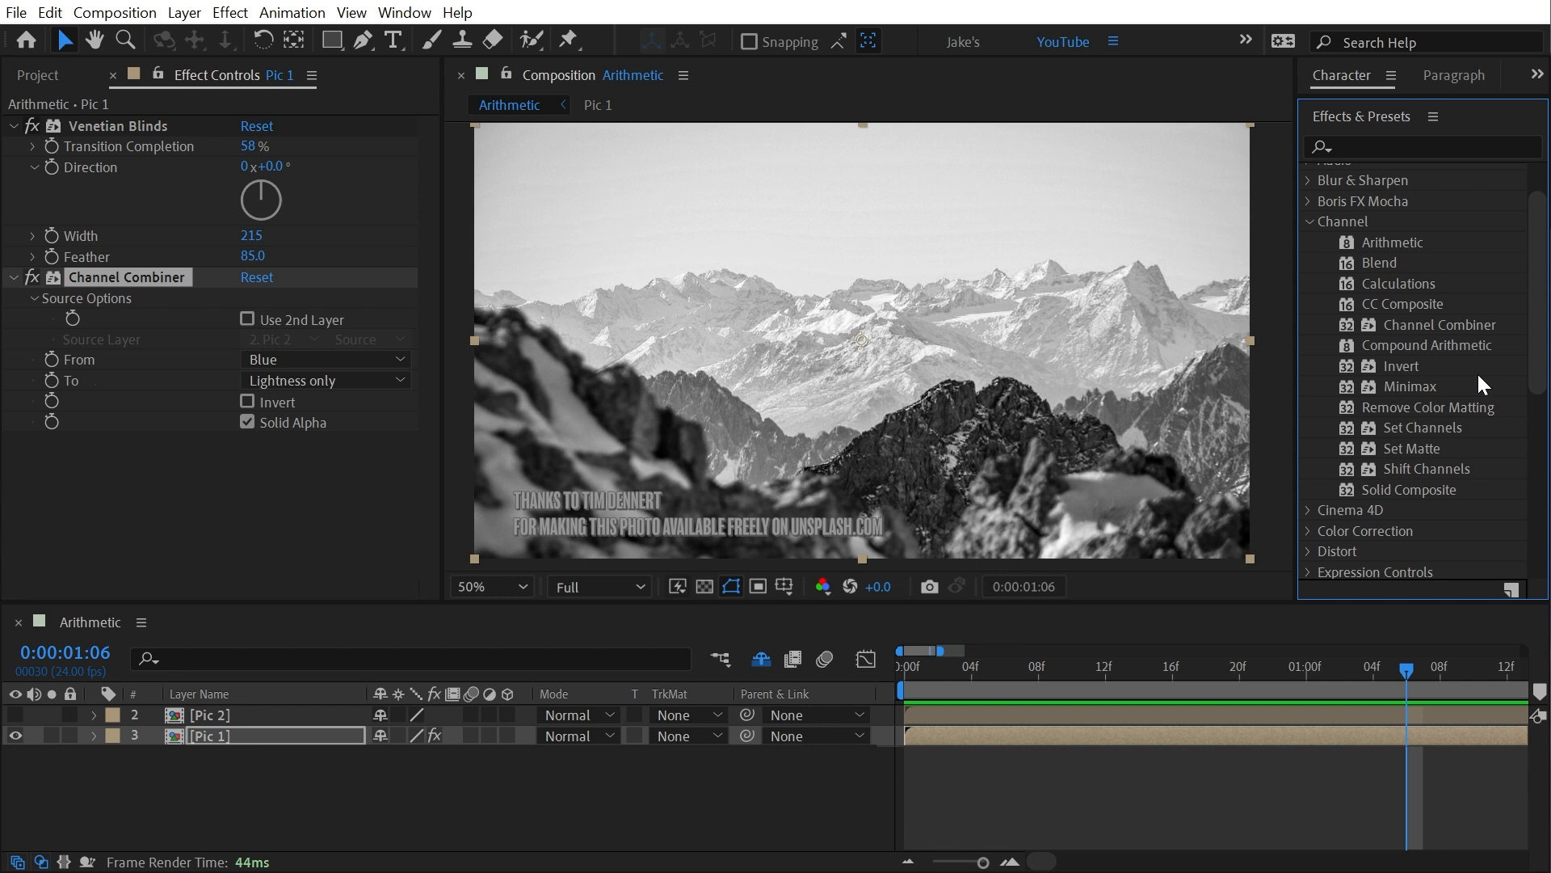